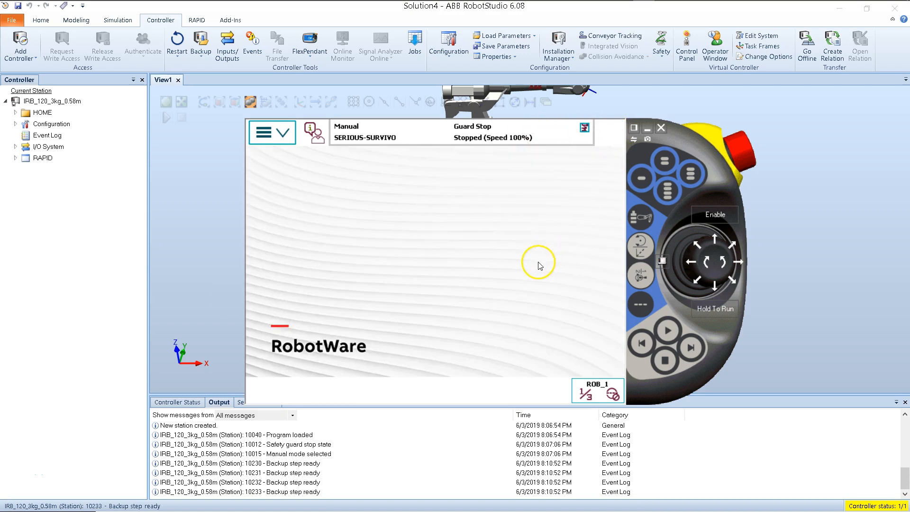
{"action": "mouse_move", "coordinate": [539, 263]}
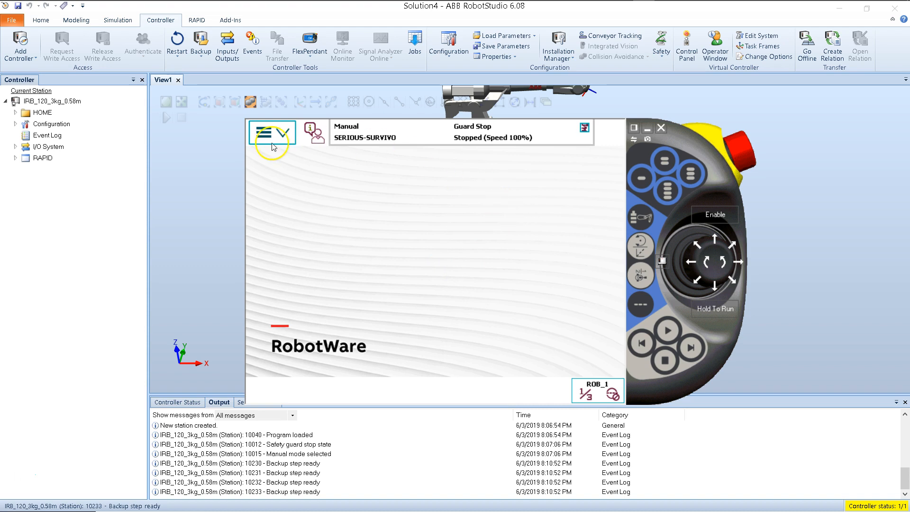
Step: Reach the Backup and Restore screen from the FlexPendant's ABB main menu
{"action": "left_click", "coordinate": [263, 133]}
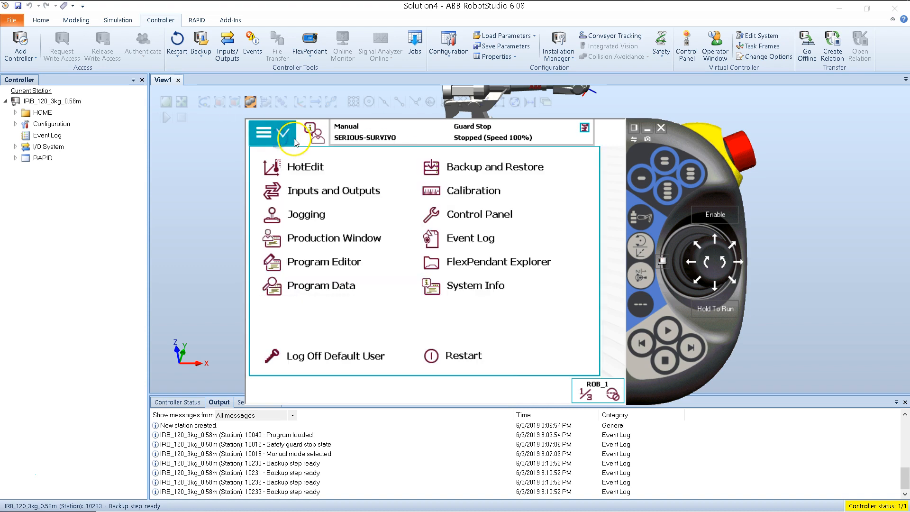
{"action": "mouse_move", "coordinate": [295, 125]}
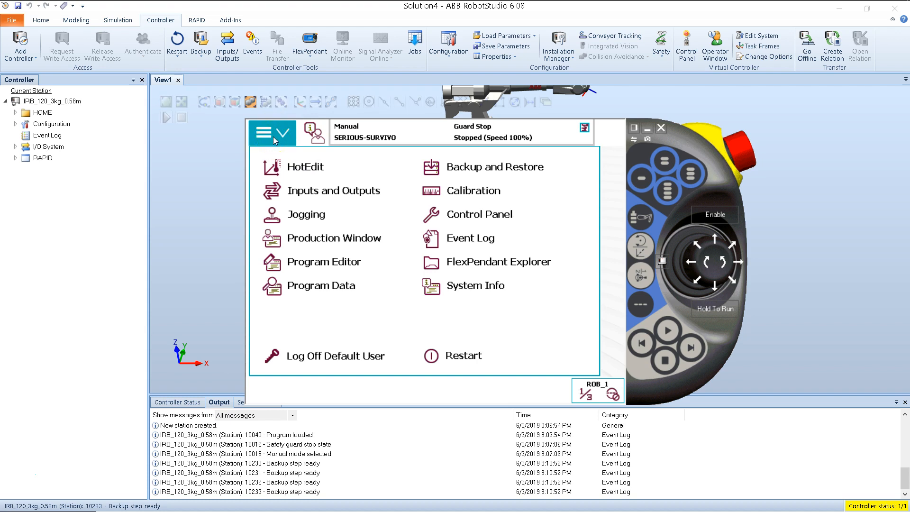
{"action": "mouse_move", "coordinate": [409, 169]}
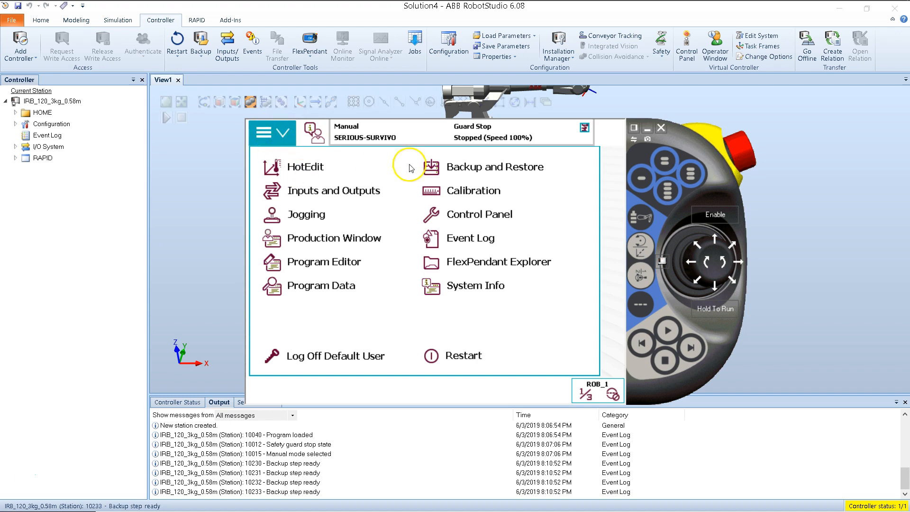
{"action": "mouse_move", "coordinate": [452, 169]}
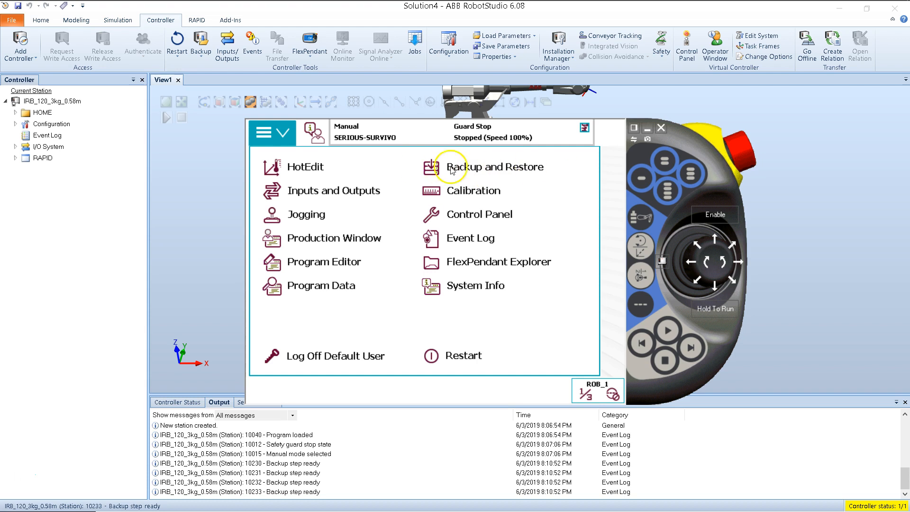
{"action": "left_click", "coordinate": [495, 167]}
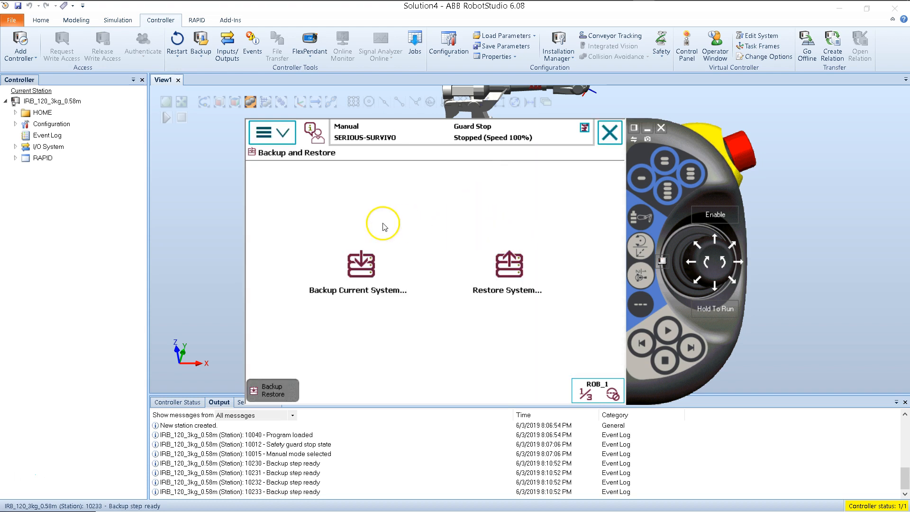
{"action": "mouse_move", "coordinate": [551, 295]}
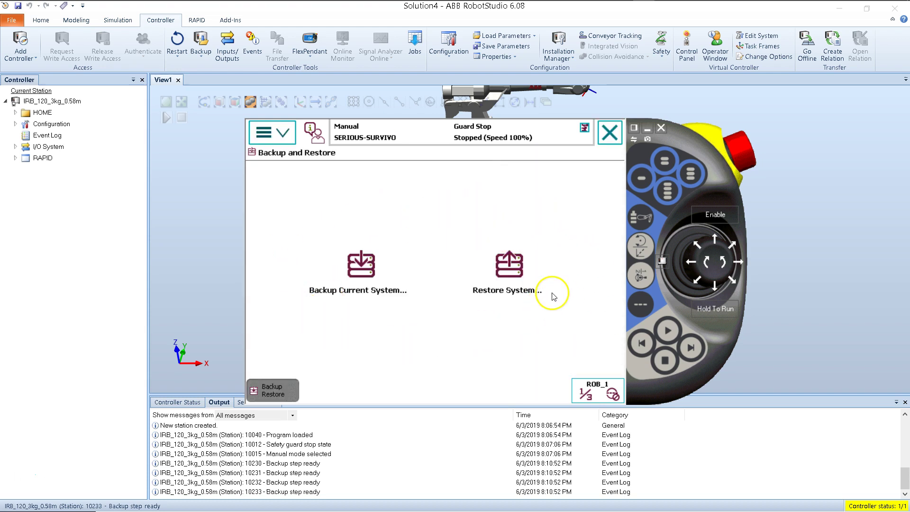
{"action": "mouse_move", "coordinate": [373, 297]}
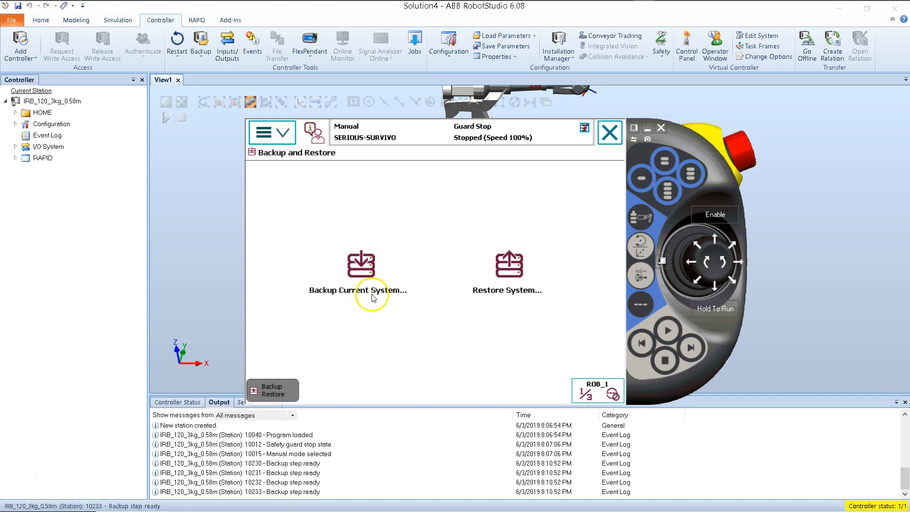
{"action": "mouse_move", "coordinate": [389, 297]}
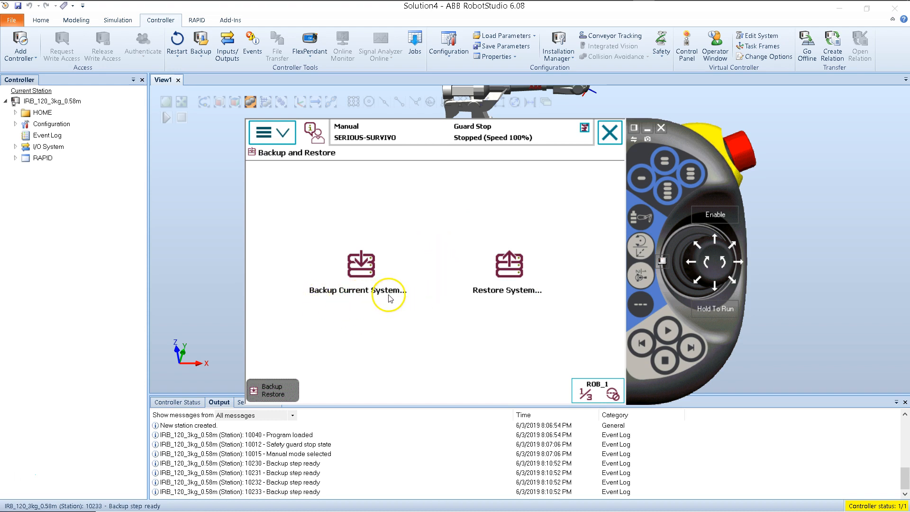
{"action": "mouse_move", "coordinate": [495, 295]}
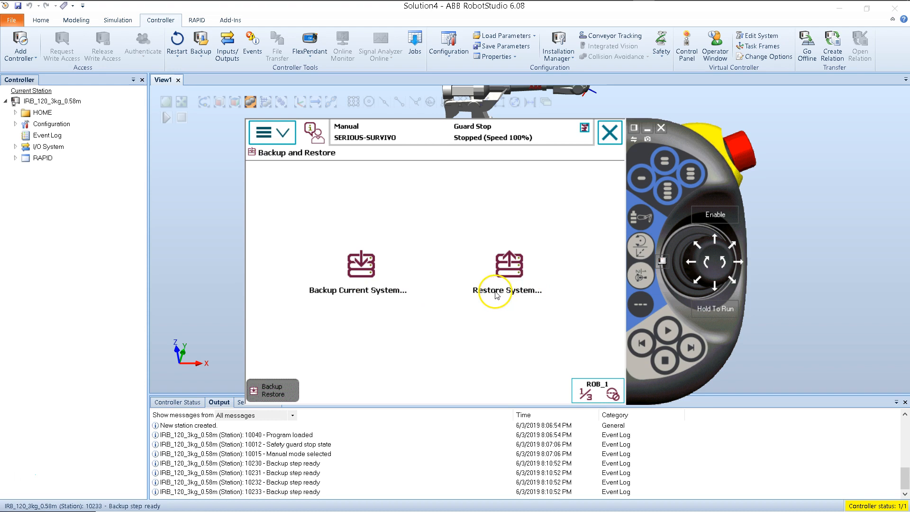
{"action": "mouse_move", "coordinate": [536, 296]}
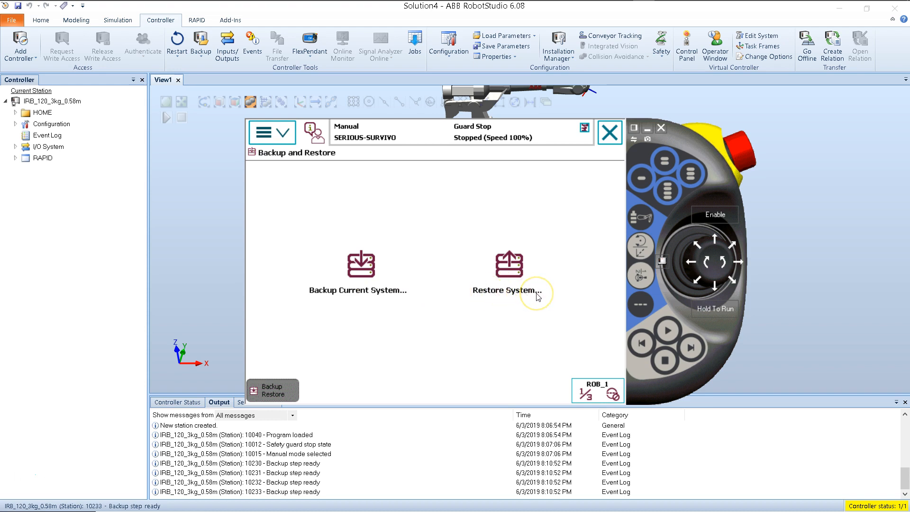
{"action": "mouse_move", "coordinate": [536, 296]}
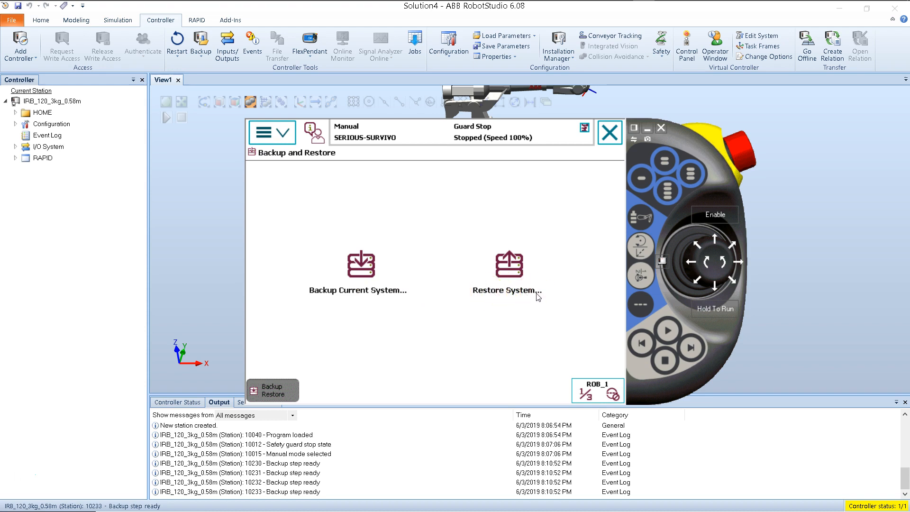
{"action": "mouse_move", "coordinate": [506, 266]}
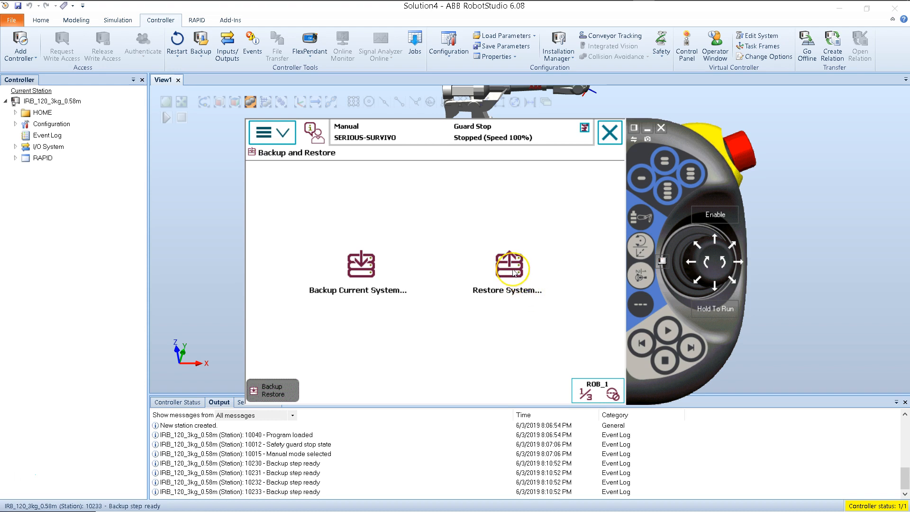
Step: Choose Restore System, showing the backup folder currently set under luke_1
{"action": "left_click", "coordinate": [506, 265]}
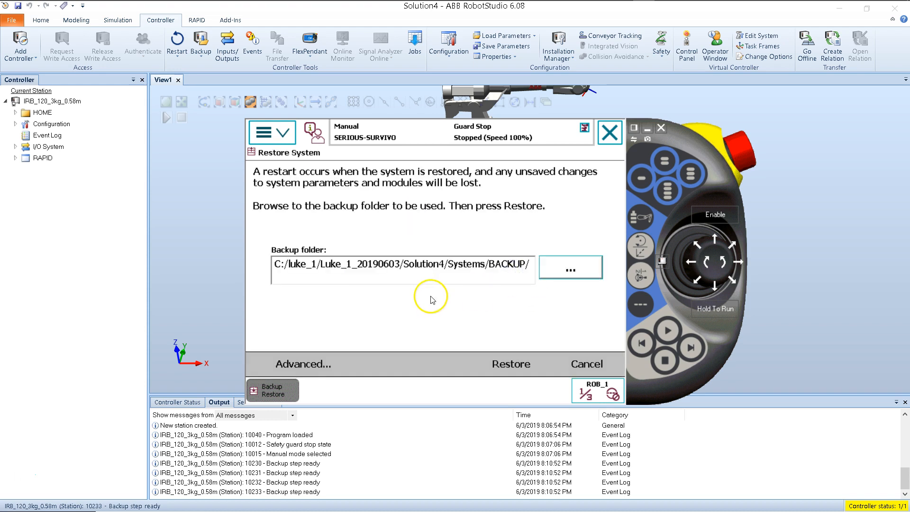
{"action": "mouse_move", "coordinate": [422, 255]}
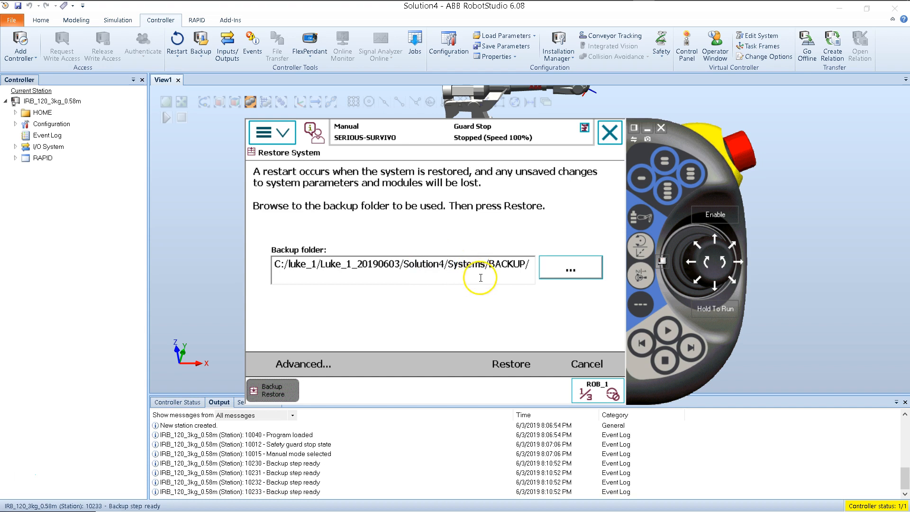
{"action": "mouse_move", "coordinate": [512, 364]}
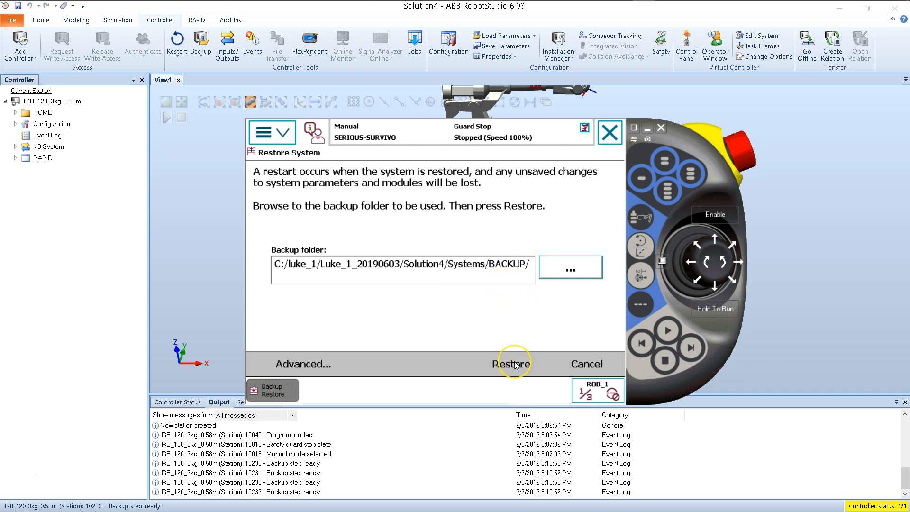
{"action": "mouse_move", "coordinate": [550, 273]}
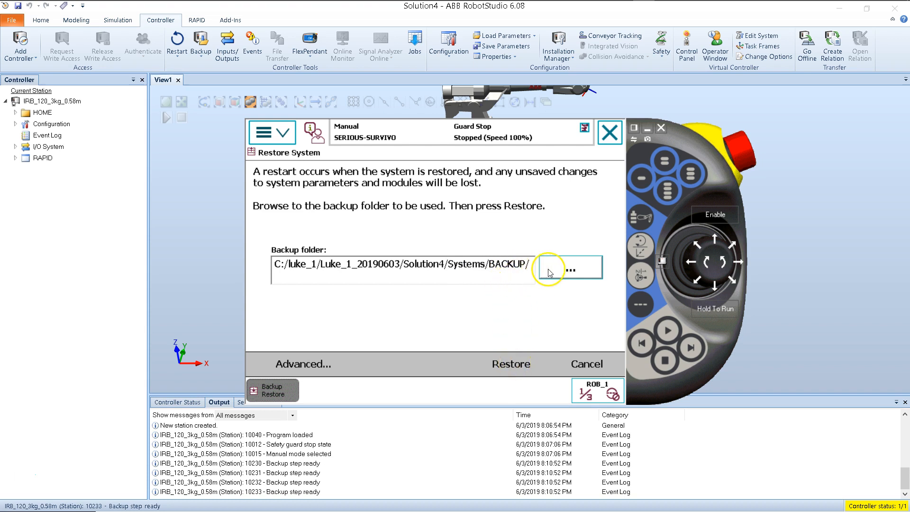
{"action": "mouse_move", "coordinate": [539, 273]}
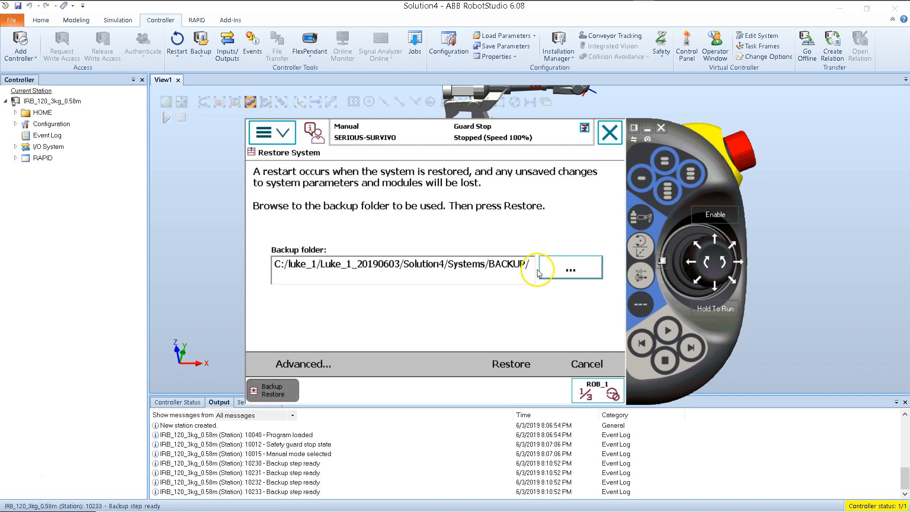
{"action": "mouse_move", "coordinate": [458, 268]}
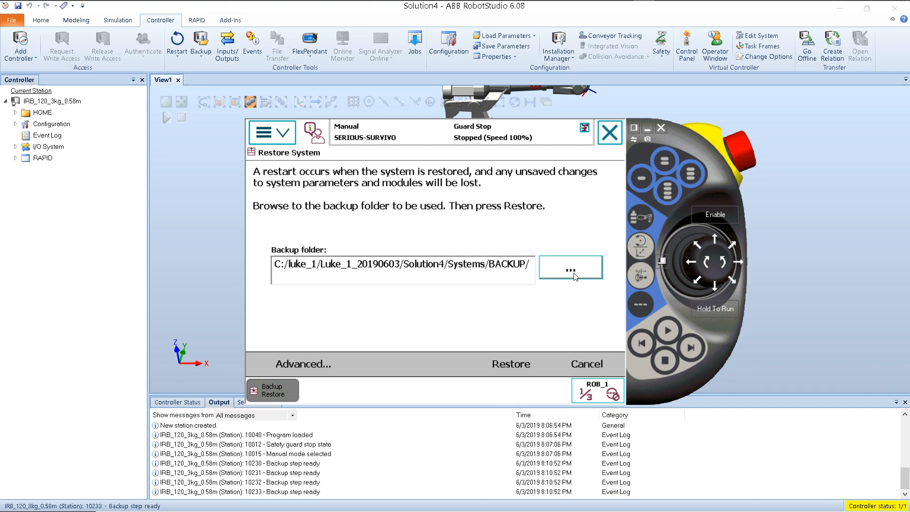
Step: Browse (...) from Restore System to bring up the Select Folder browser
{"action": "left_click", "coordinate": [569, 268]}
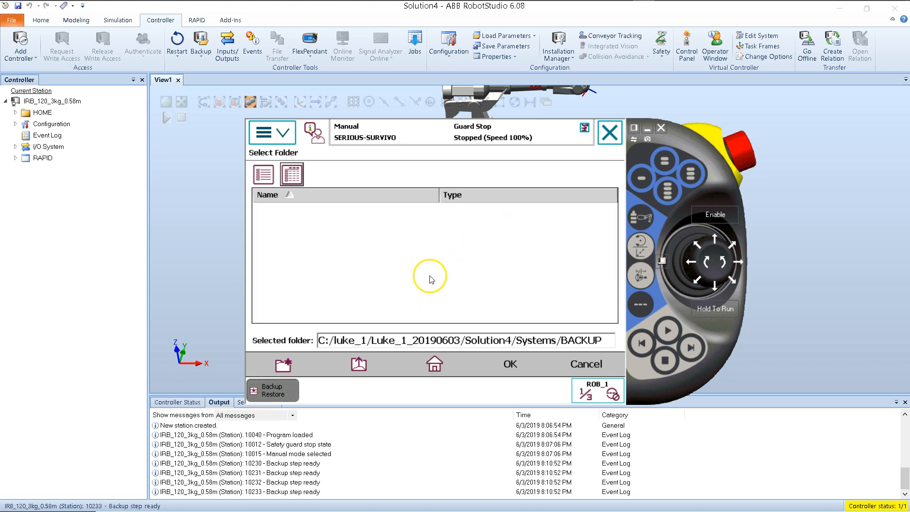
{"action": "mouse_move", "coordinate": [422, 283]}
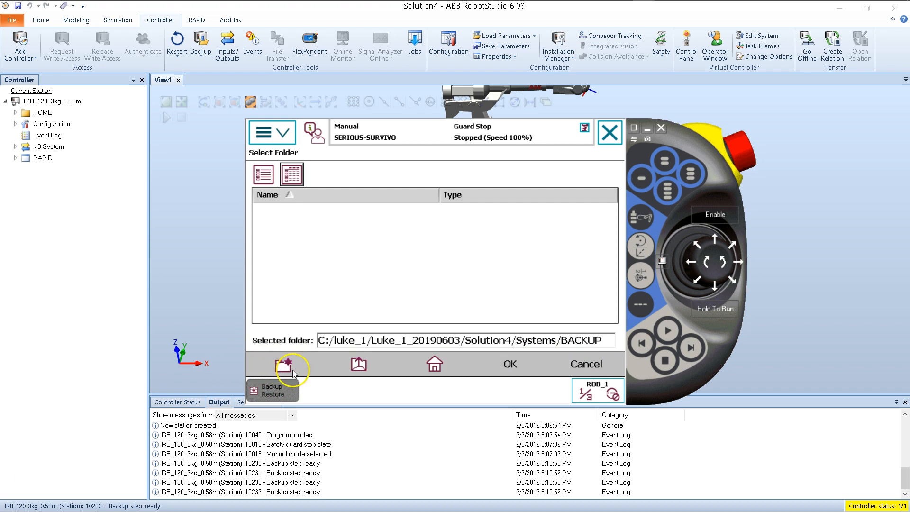
{"action": "mouse_move", "coordinate": [359, 366]}
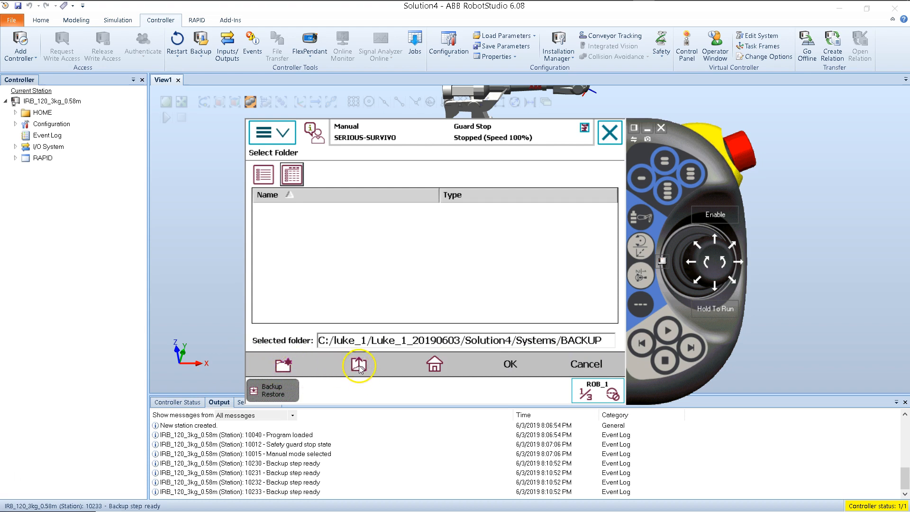
{"action": "mouse_move", "coordinate": [434, 364]}
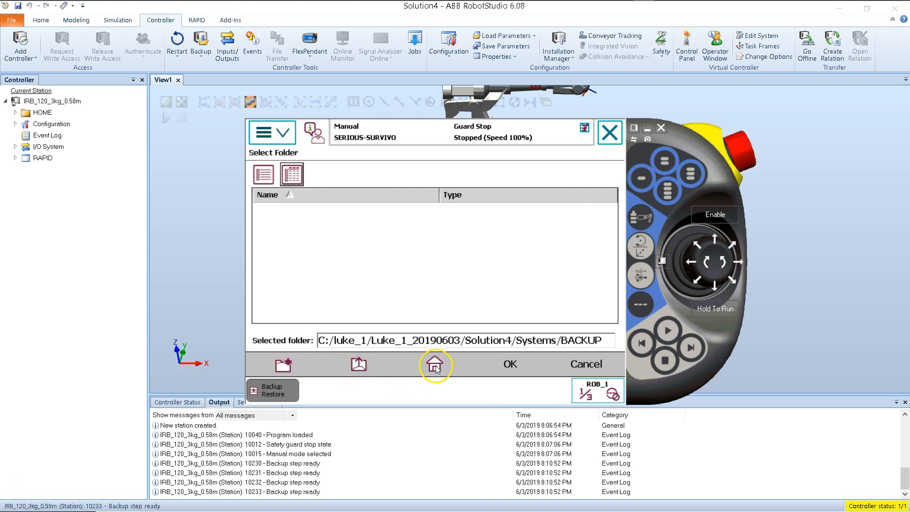
{"action": "mouse_move", "coordinate": [480, 311]}
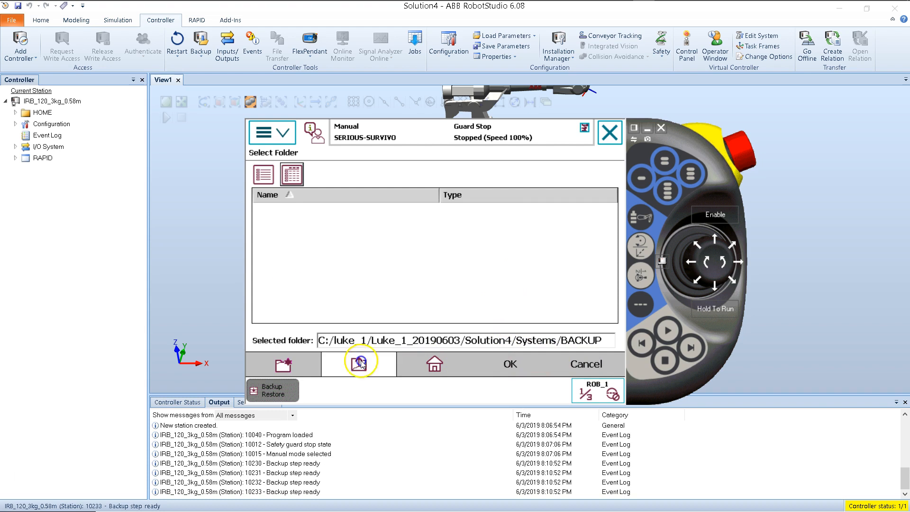
Step: Navigate from the drive list into C:/luke_1/luke_2, listing BACKINFO, HOME, RAPID and SYSPAR
{"action": "left_click", "coordinate": [359, 364]}
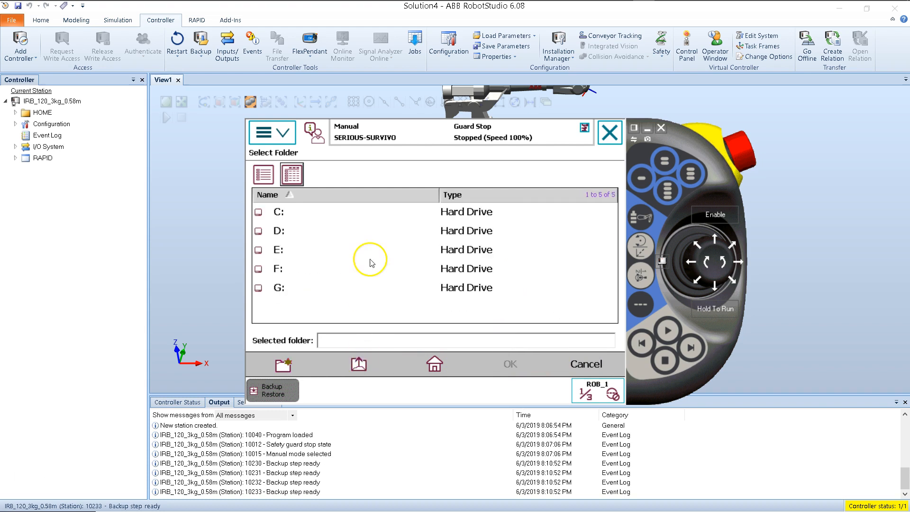
{"action": "mouse_move", "coordinate": [456, 255]}
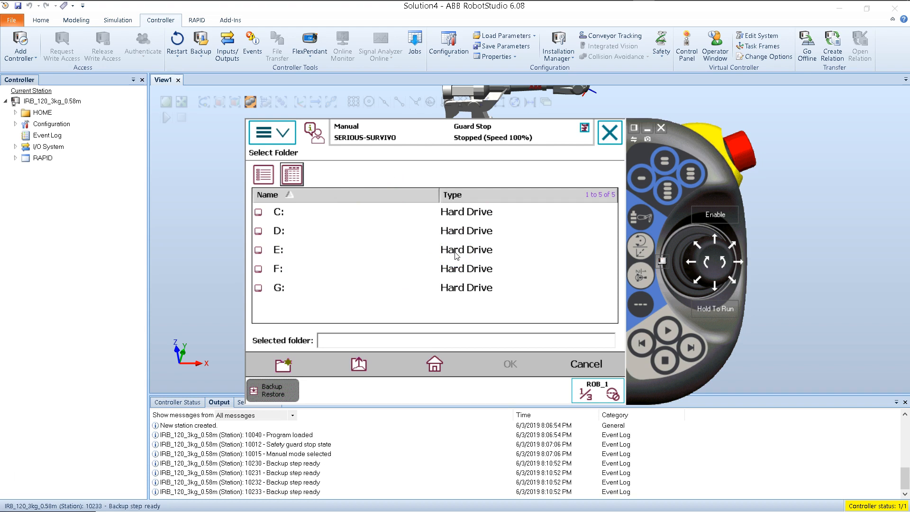
{"action": "mouse_move", "coordinate": [407, 210]}
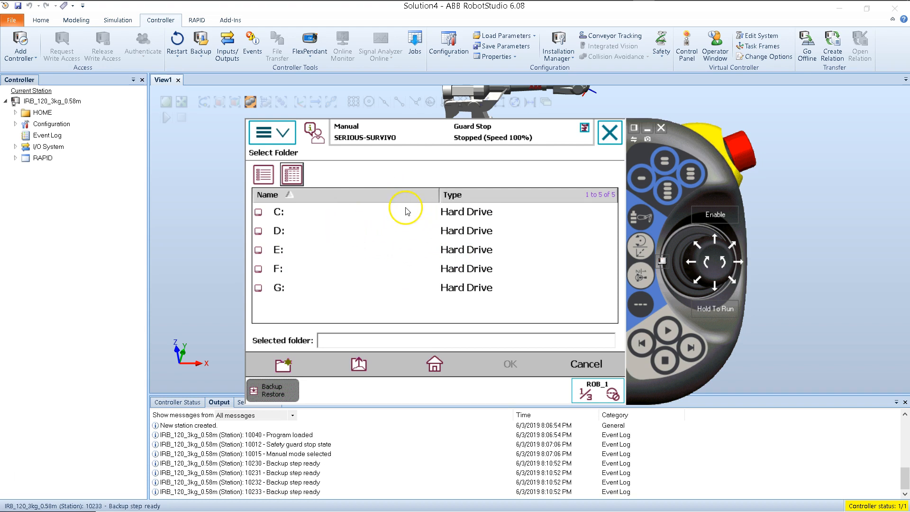
{"action": "mouse_move", "coordinate": [456, 219]}
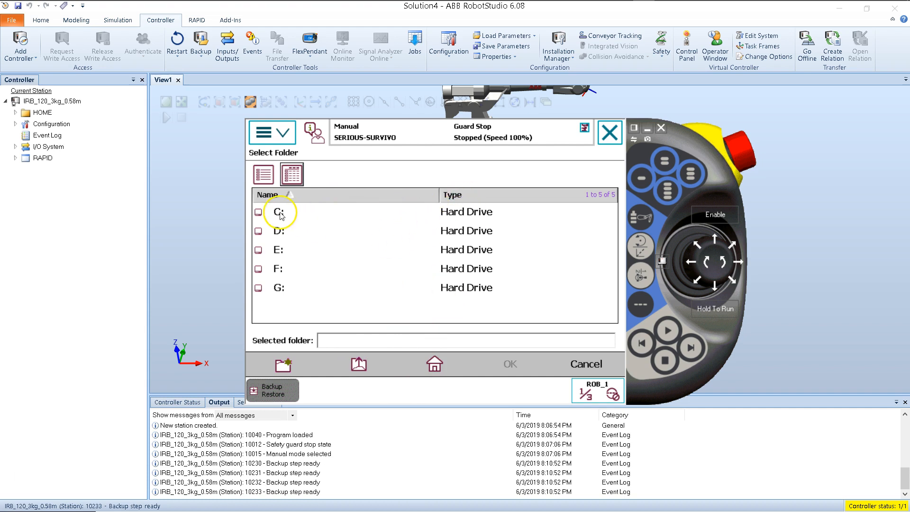
{"action": "mouse_move", "coordinate": [449, 213]}
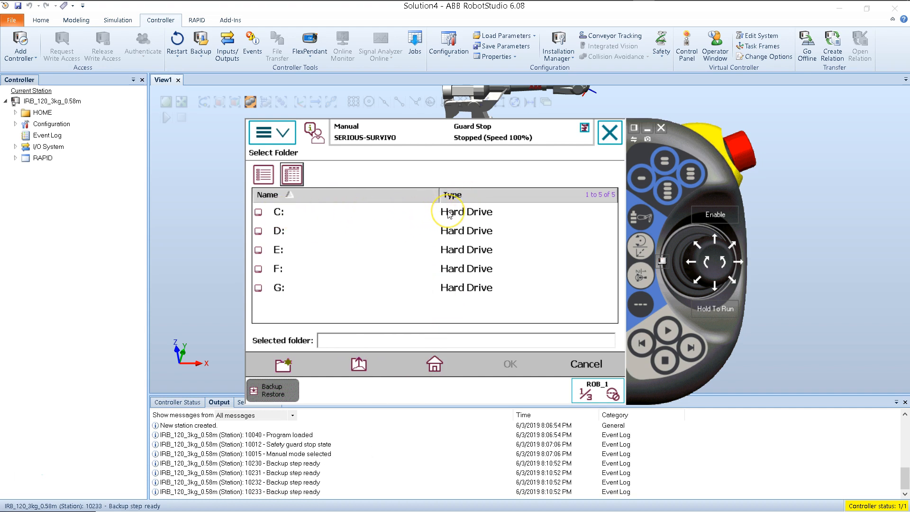
{"action": "double_click", "coordinate": [279, 211]}
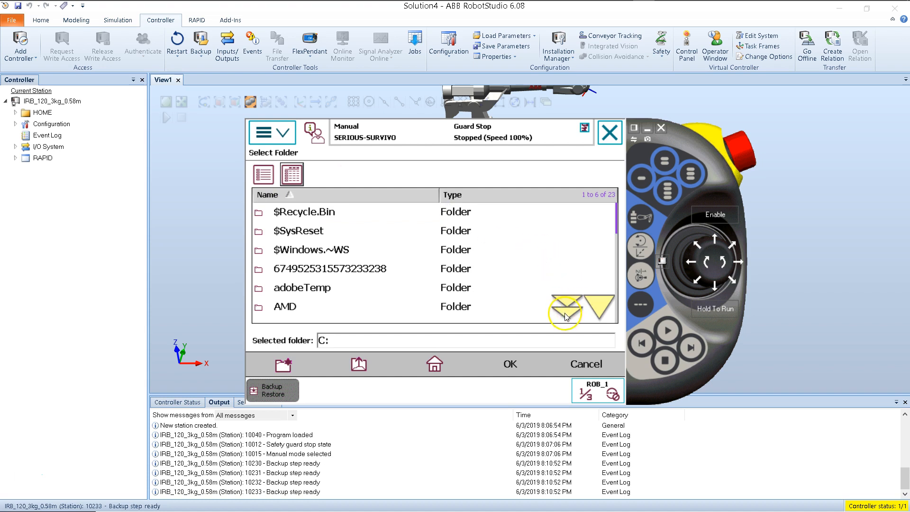
{"action": "left_click", "coordinate": [566, 307]}
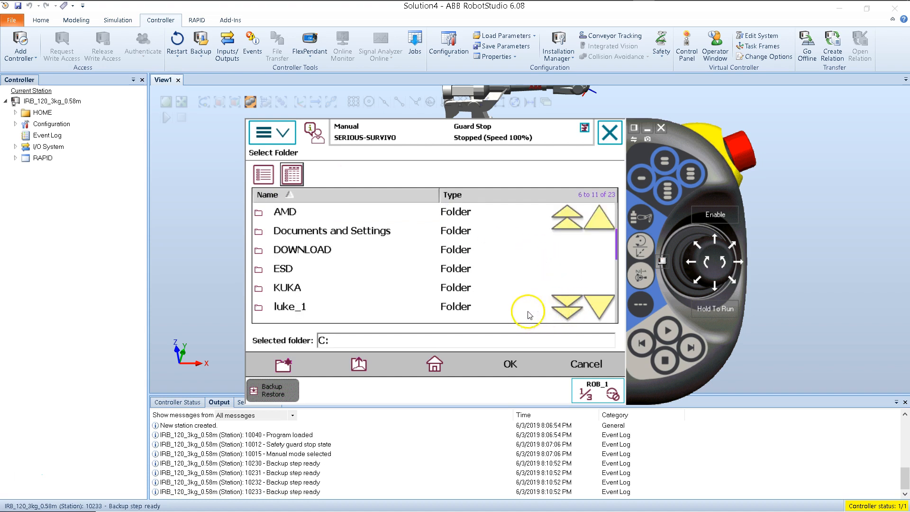
{"action": "mouse_move", "coordinate": [296, 315]}
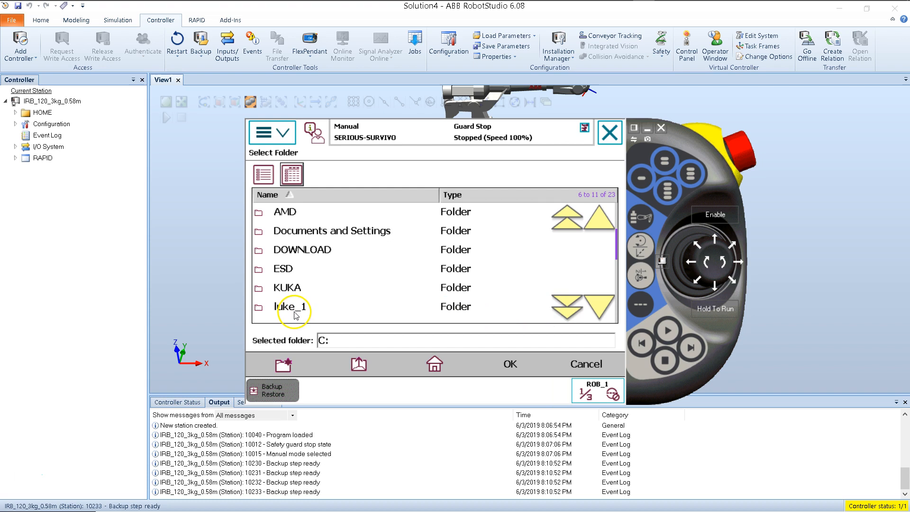
{"action": "mouse_move", "coordinate": [276, 306]}
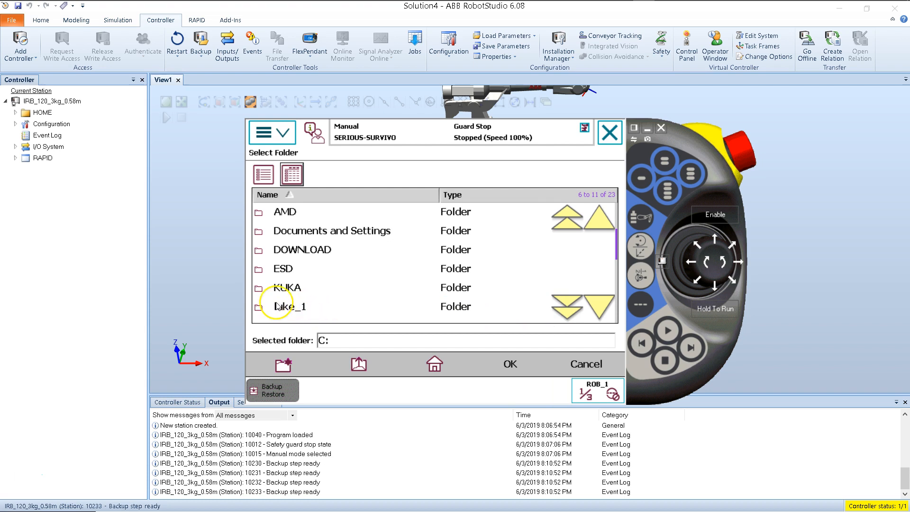
{"action": "double_click", "coordinate": [290, 306]}
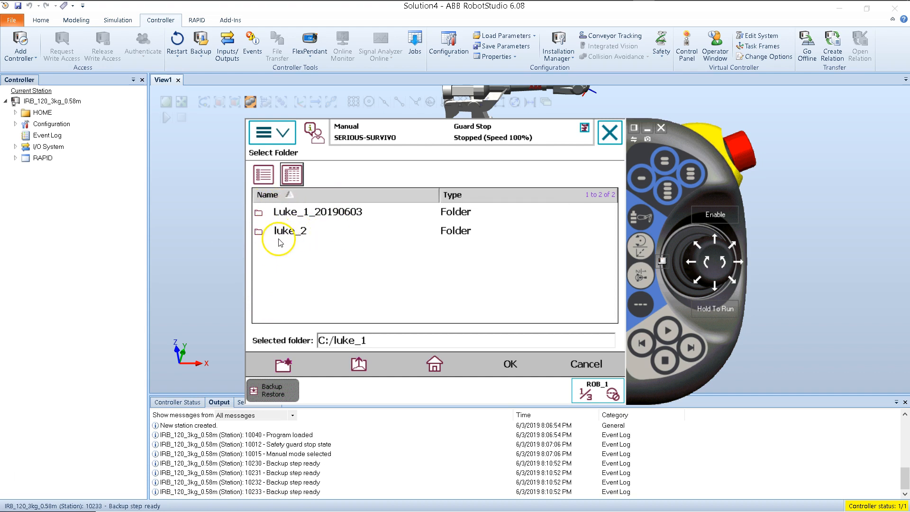
{"action": "double_click", "coordinate": [292, 230]}
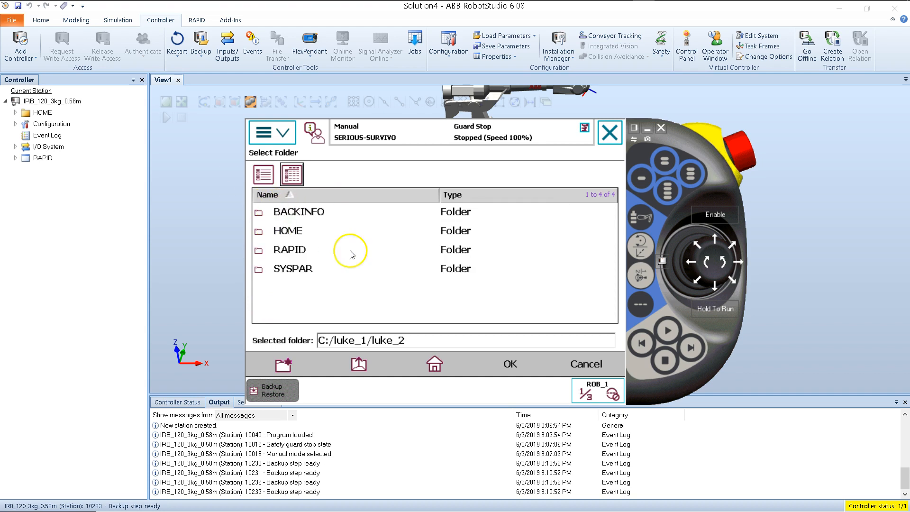
{"action": "mouse_move", "coordinate": [301, 244]}
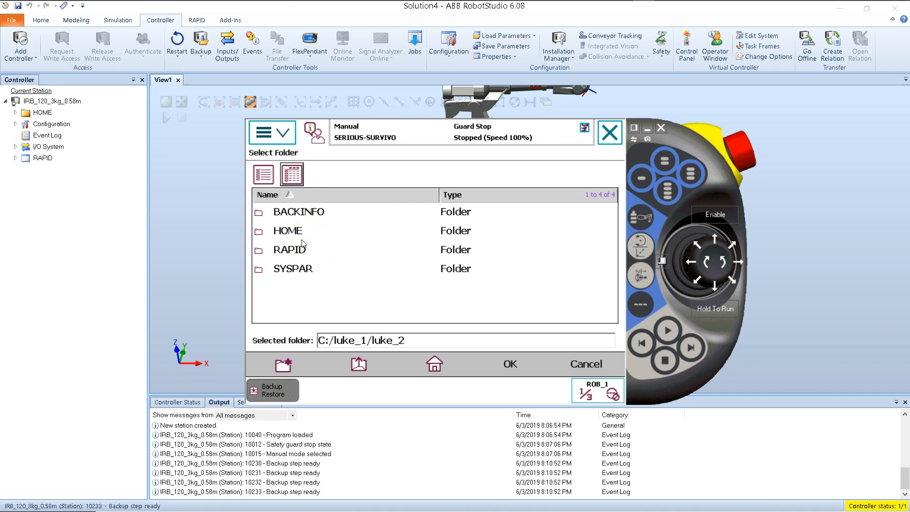
{"action": "left_click", "coordinate": [358, 364]}
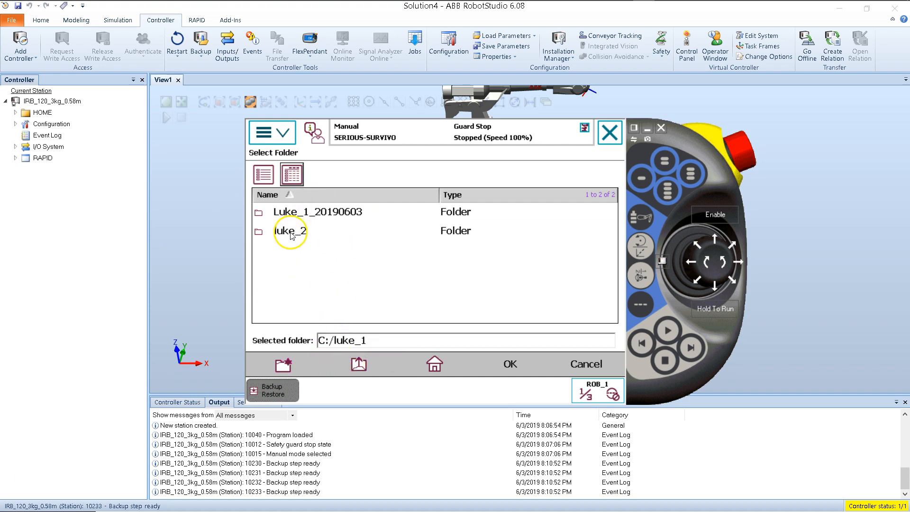
{"action": "mouse_move", "coordinate": [301, 242]}
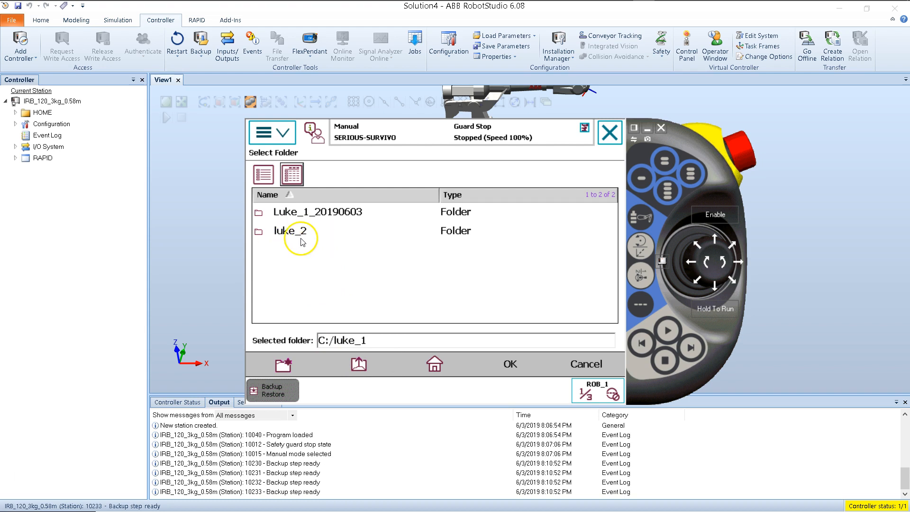
{"action": "mouse_move", "coordinate": [295, 237]}
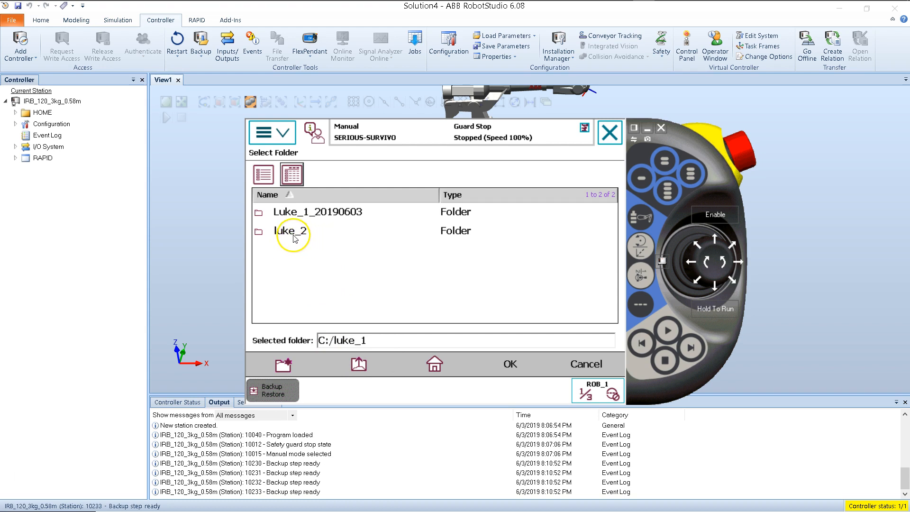
{"action": "mouse_move", "coordinate": [509, 366]}
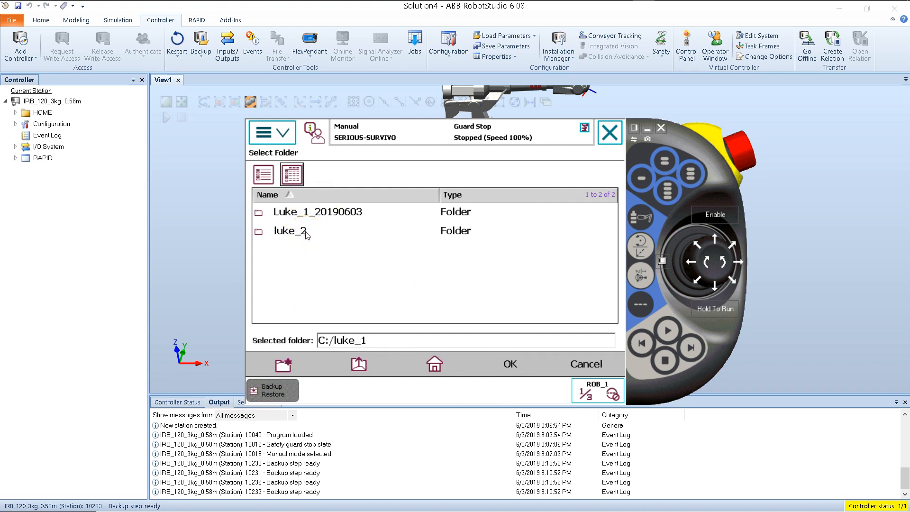
{"action": "mouse_move", "coordinate": [491, 319]}
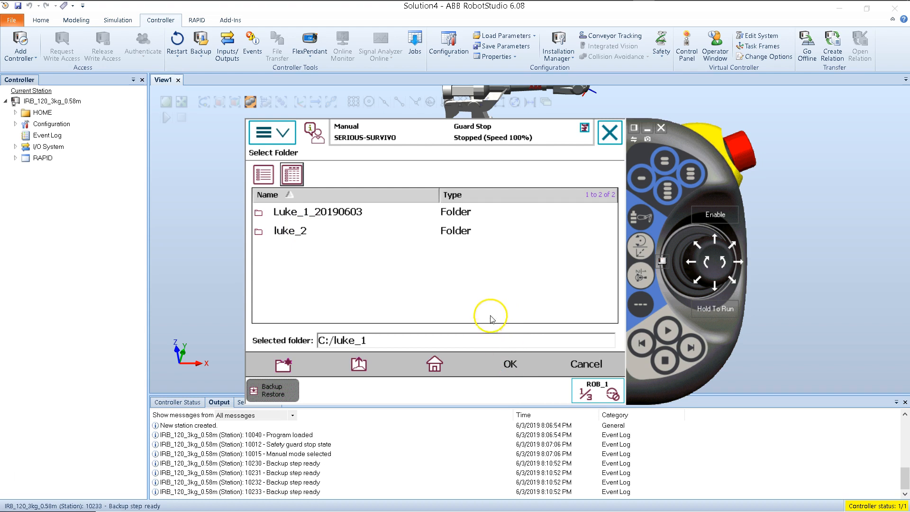
{"action": "double_click", "coordinate": [290, 230]}
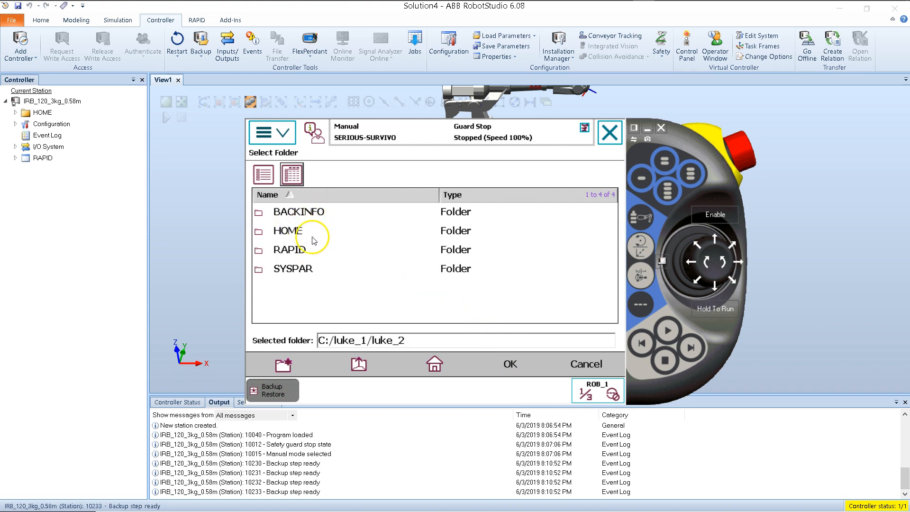
{"action": "mouse_move", "coordinate": [357, 273]}
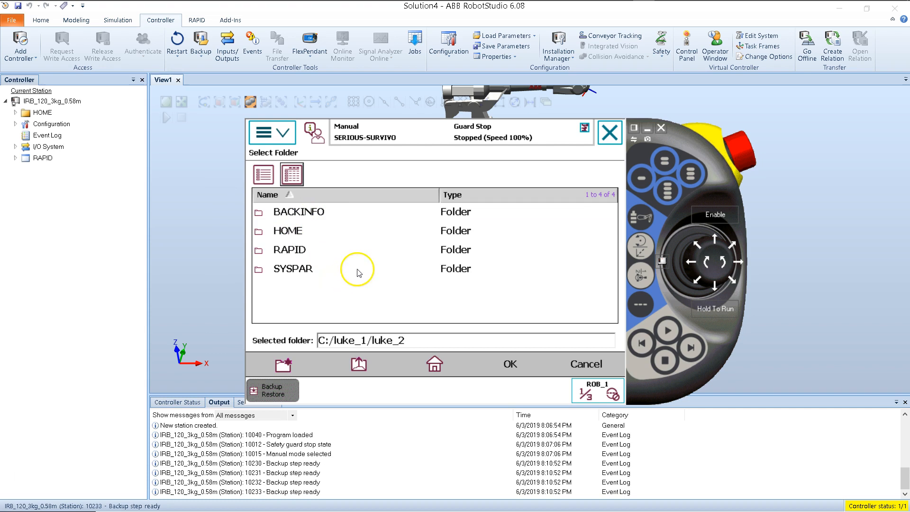
{"action": "mouse_move", "coordinate": [308, 229]}
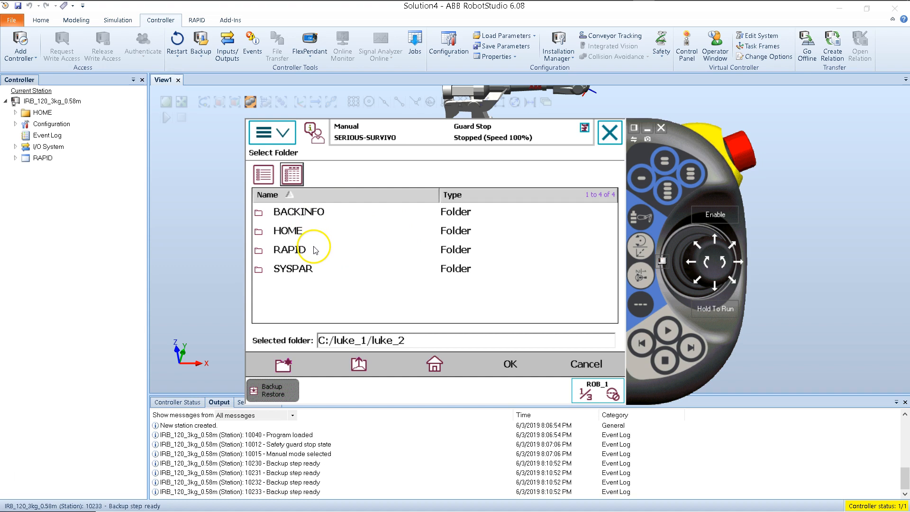
{"action": "mouse_move", "coordinate": [328, 268]}
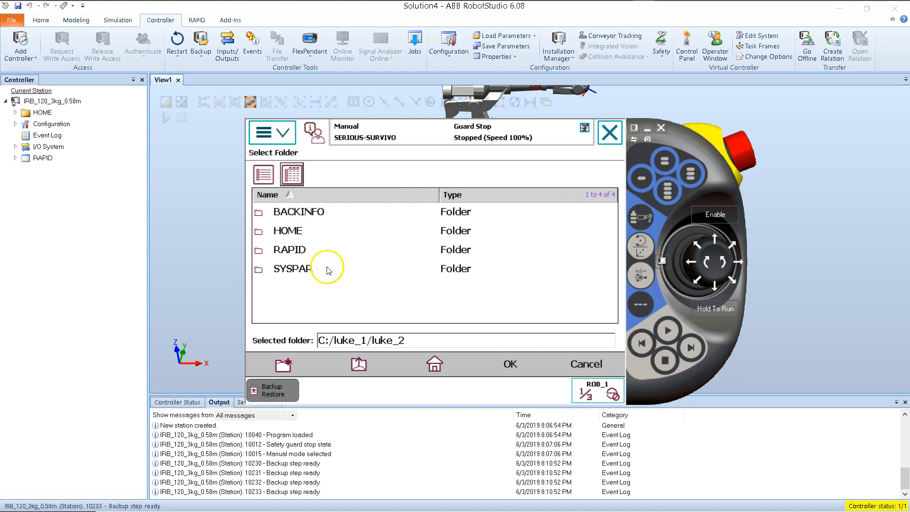
{"action": "mouse_move", "coordinate": [420, 231]}
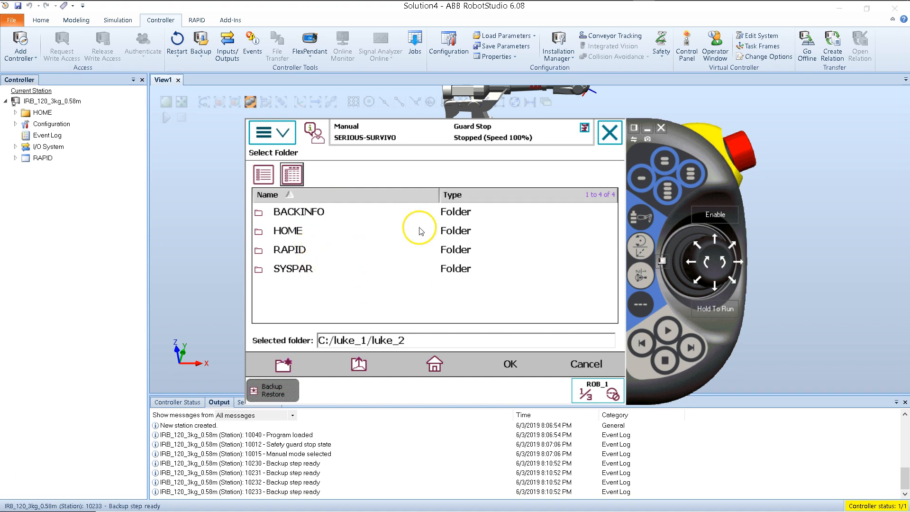
{"action": "mouse_move", "coordinate": [354, 323]}
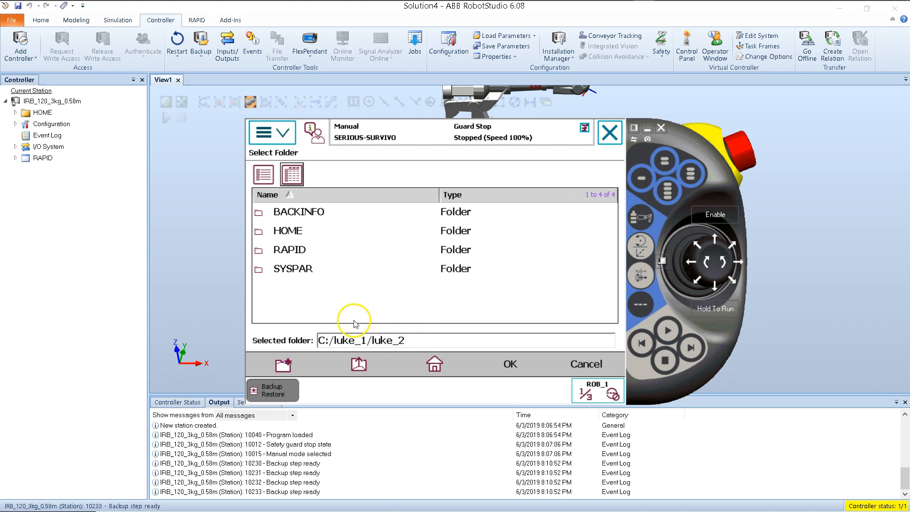
{"action": "mouse_move", "coordinate": [518, 364]}
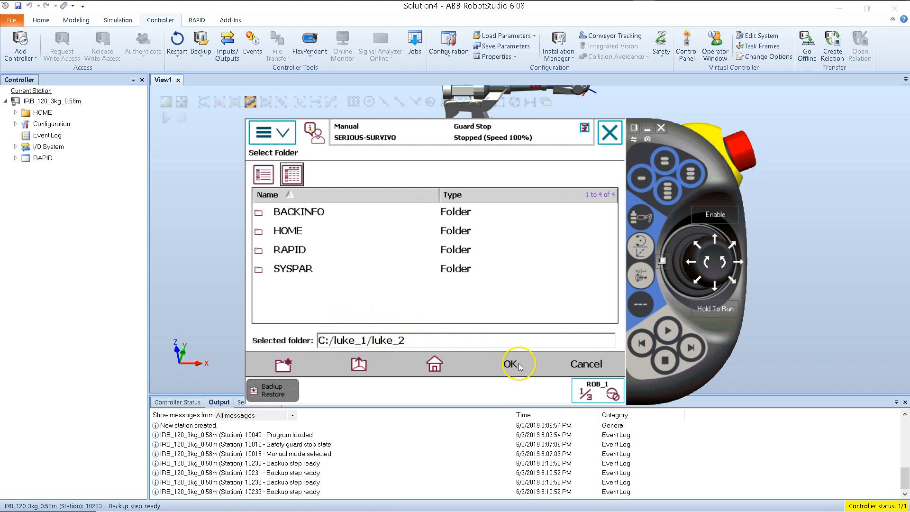
Step: Accept C:/luke_1/luke_2/ as the backup folder and start the restore, raising the confirmation prompt
{"action": "left_click", "coordinate": [510, 364]}
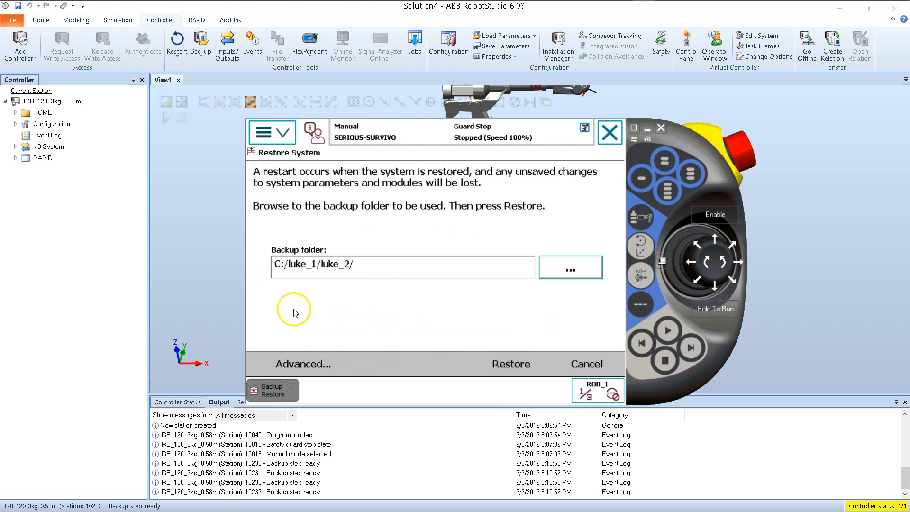
{"action": "mouse_move", "coordinate": [315, 276]}
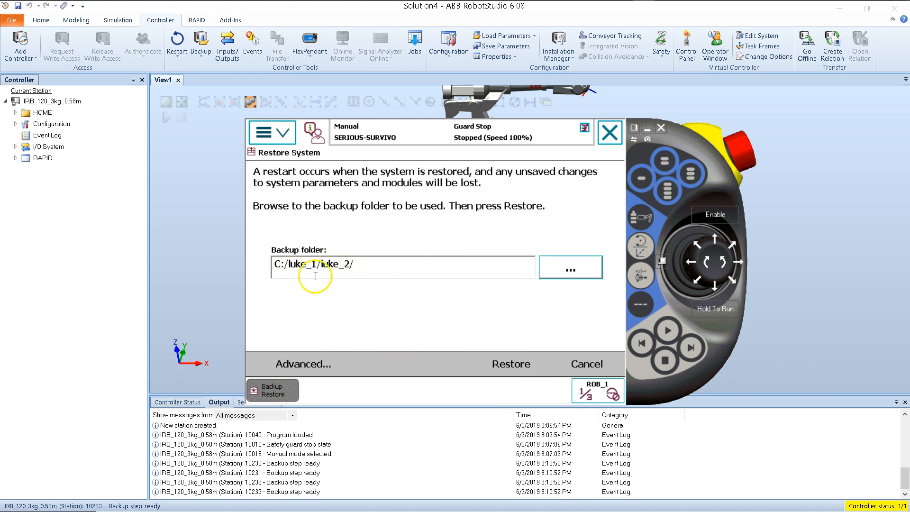
{"action": "mouse_move", "coordinate": [506, 364]}
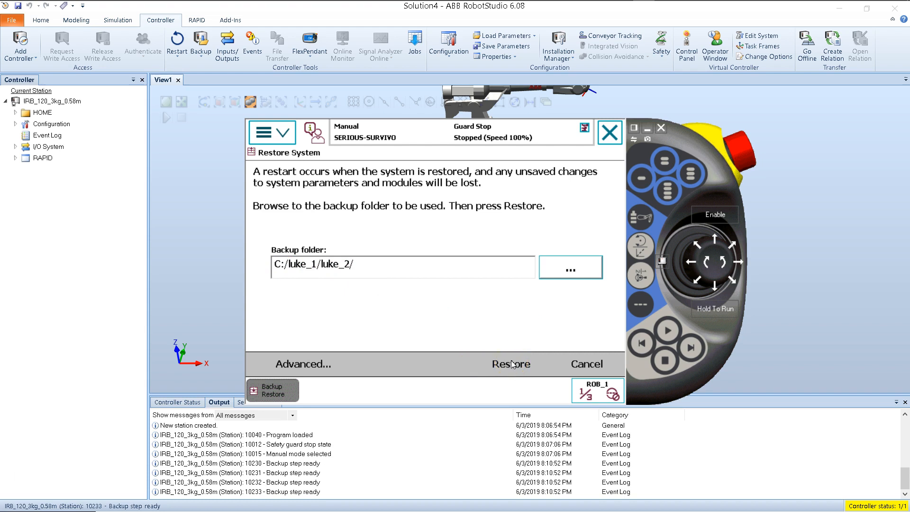
{"action": "left_click", "coordinate": [511, 364]}
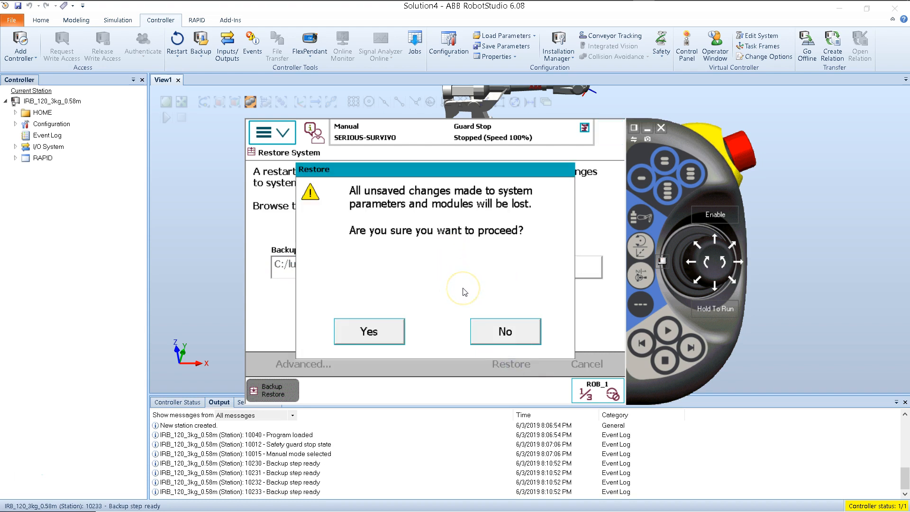
{"action": "mouse_move", "coordinate": [408, 315]}
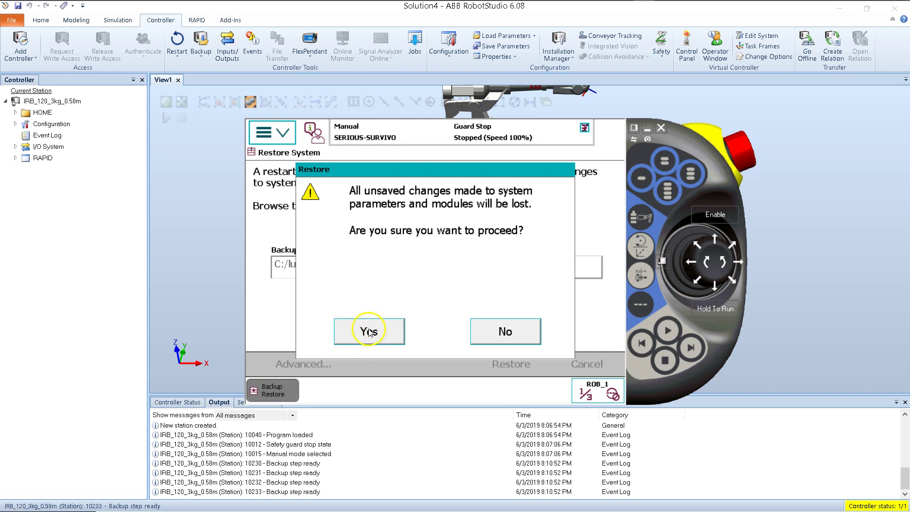
Step: Confirm the restore from luke_2 so the controller restarts with motors ON
{"action": "left_click", "coordinate": [368, 332]}
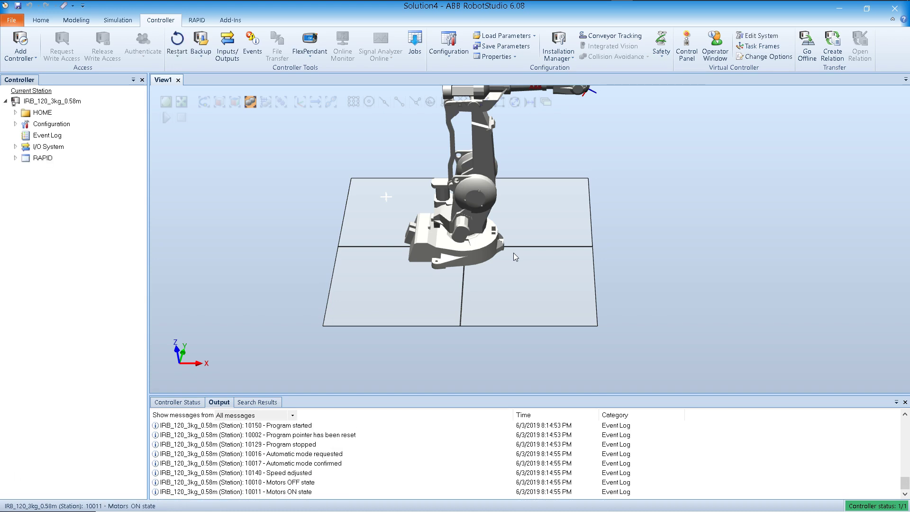
{"action": "mouse_move", "coordinate": [309, 46]}
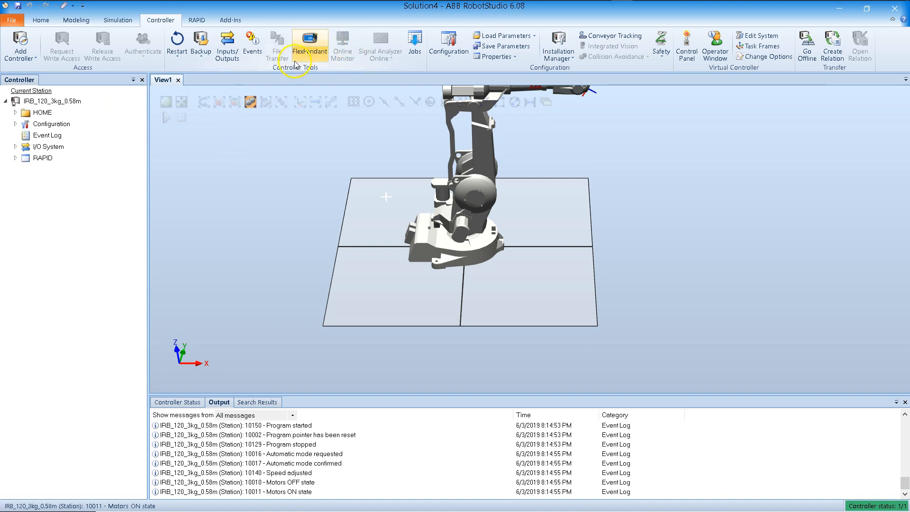
Step: Reopen the FlexPendant in Manual mode and reach Restore System via Backup and Restore
{"action": "left_click", "coordinate": [309, 46]}
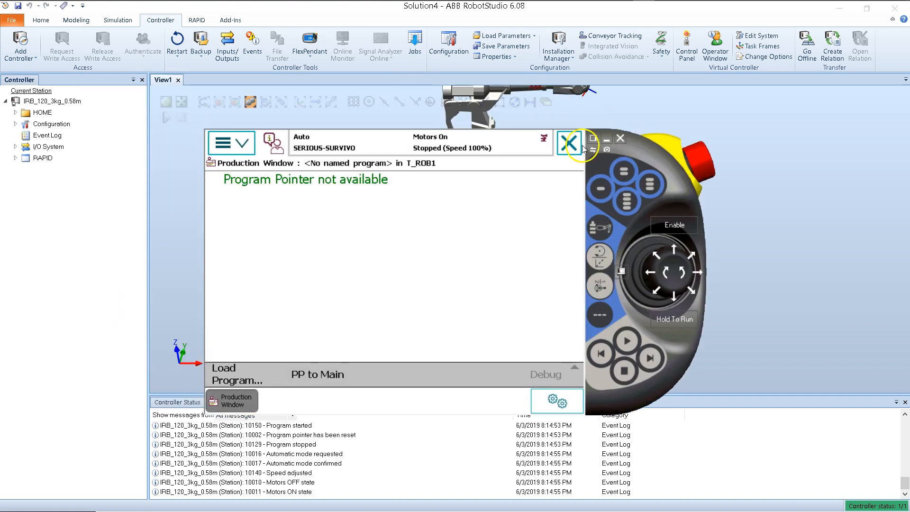
{"action": "left_click", "coordinate": [570, 142]}
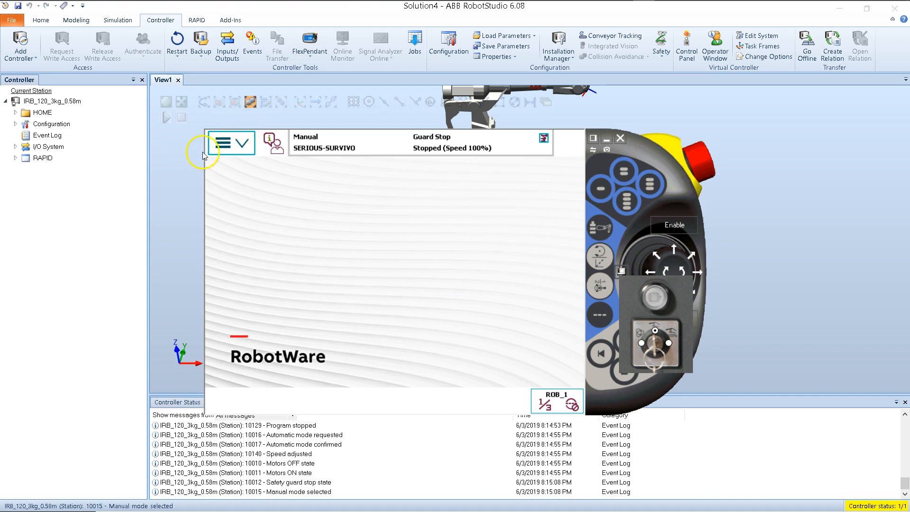
{"action": "left_click", "coordinate": [223, 142]}
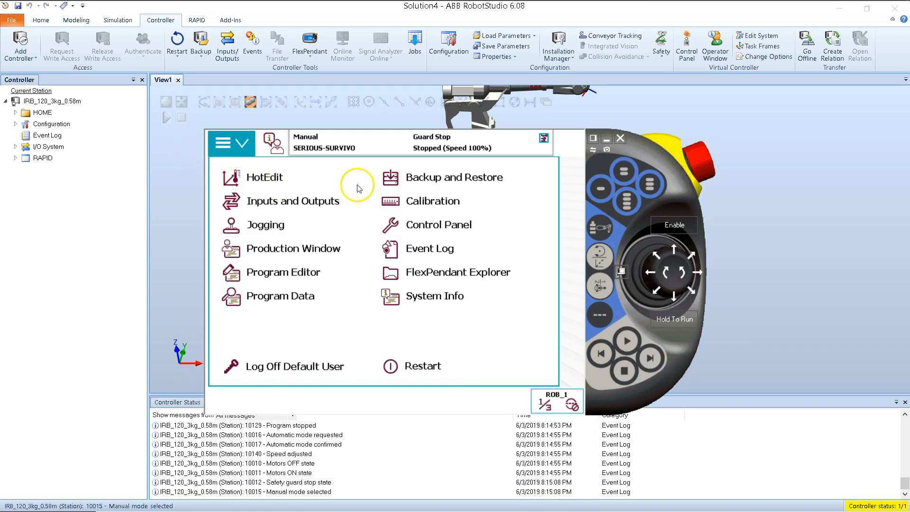
{"action": "left_click", "coordinate": [454, 177]}
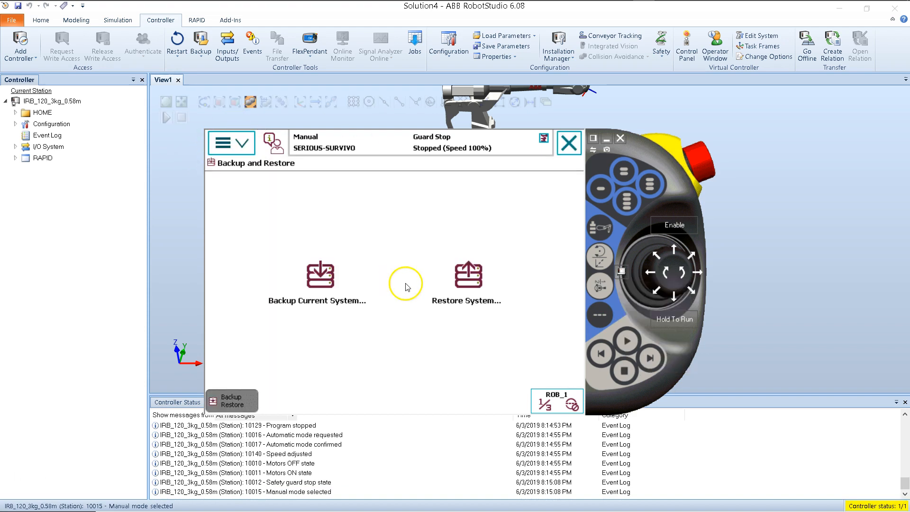
{"action": "left_click", "coordinate": [466, 273]}
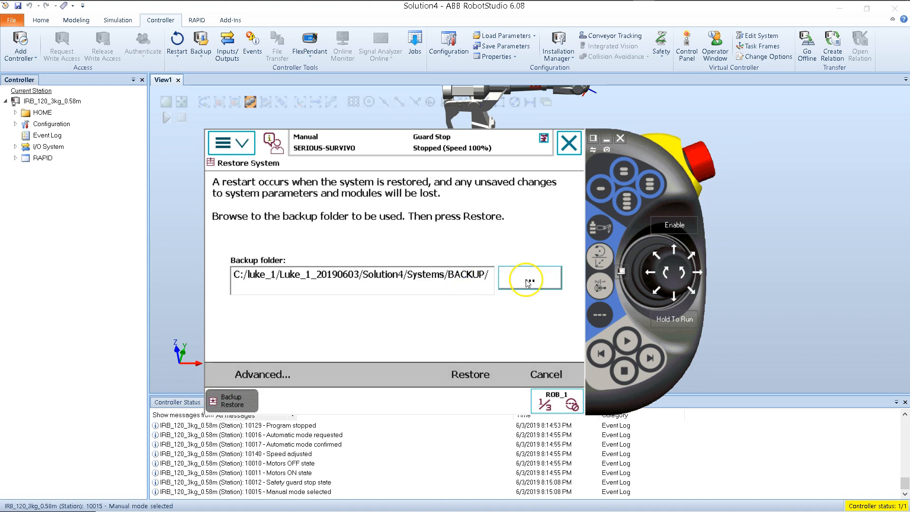
Step: Browse up to C: and into luke_1/luke_2 as the backup folder
{"action": "left_click", "coordinate": [528, 278]}
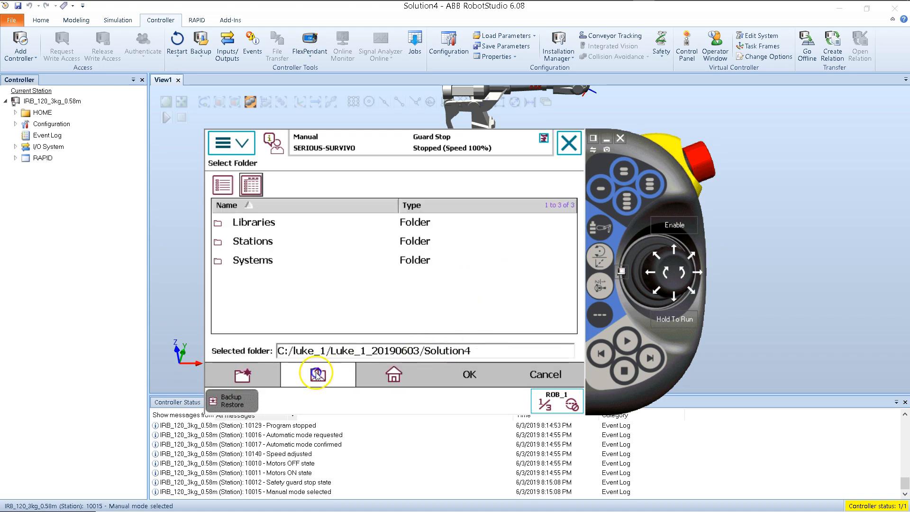
{"action": "left_click", "coordinate": [316, 373]}
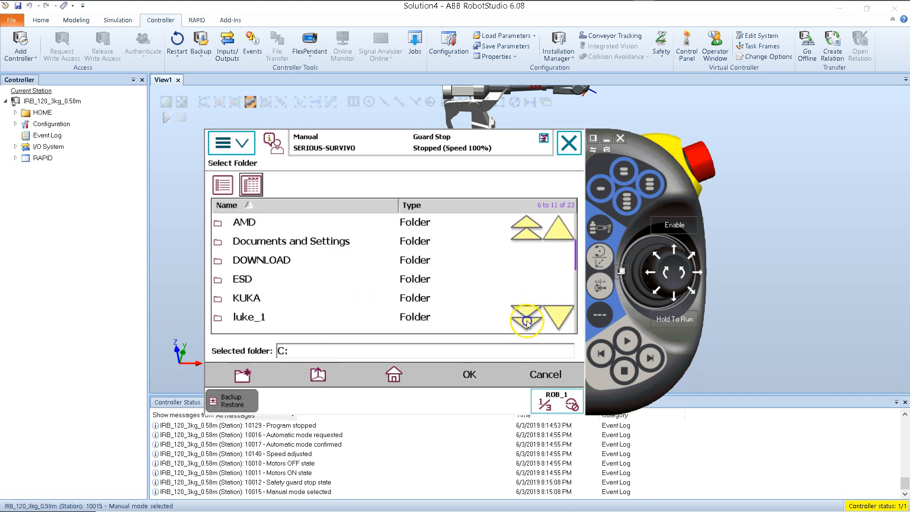
{"action": "double_click", "coordinate": [249, 317]}
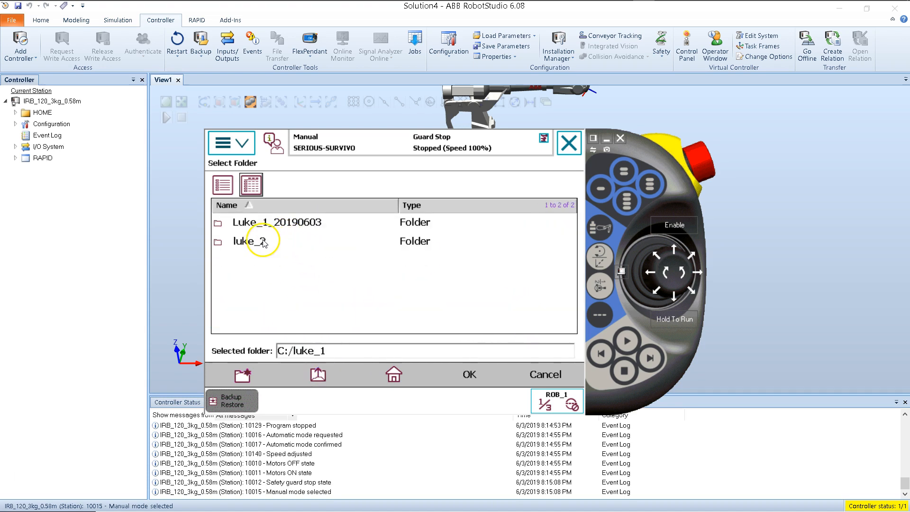
{"action": "double_click", "coordinate": [262, 241]}
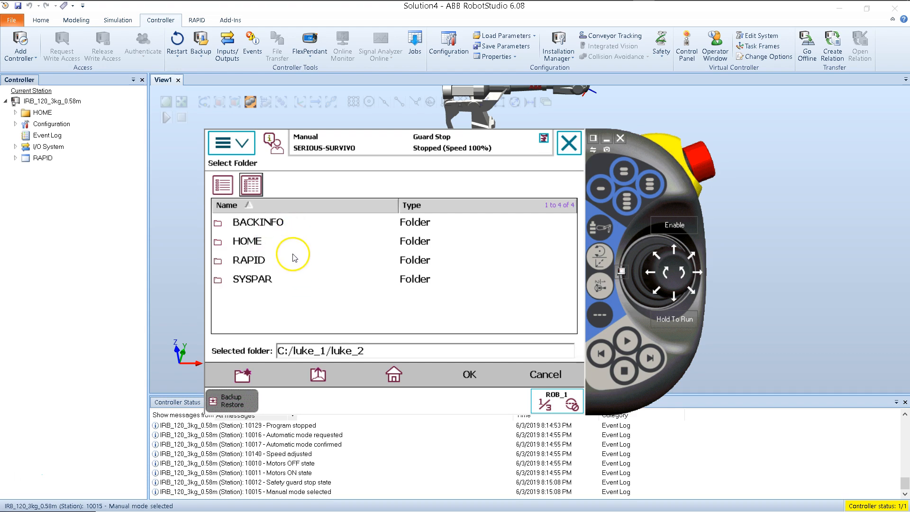
{"action": "mouse_move", "coordinate": [332, 301]}
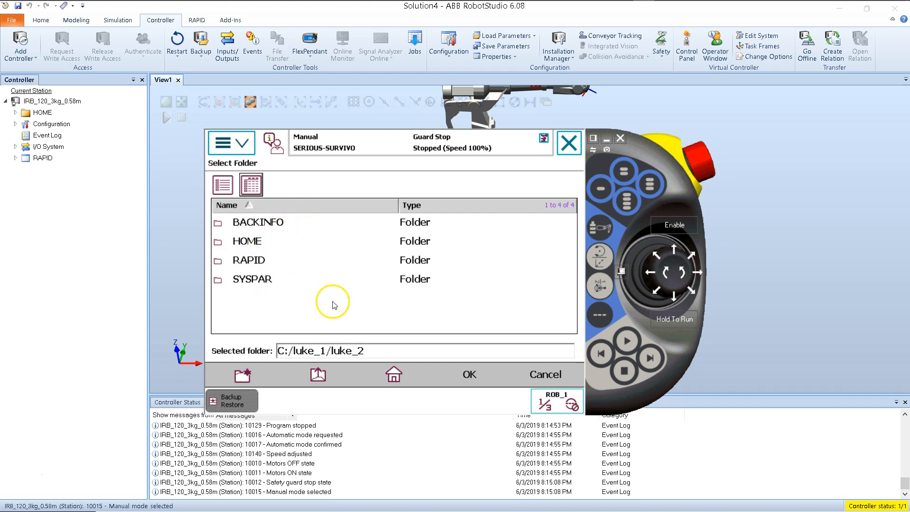
Step: Accept luke_2, start the restore and confirm it so the controller restarts
{"action": "left_click", "coordinate": [468, 374]}
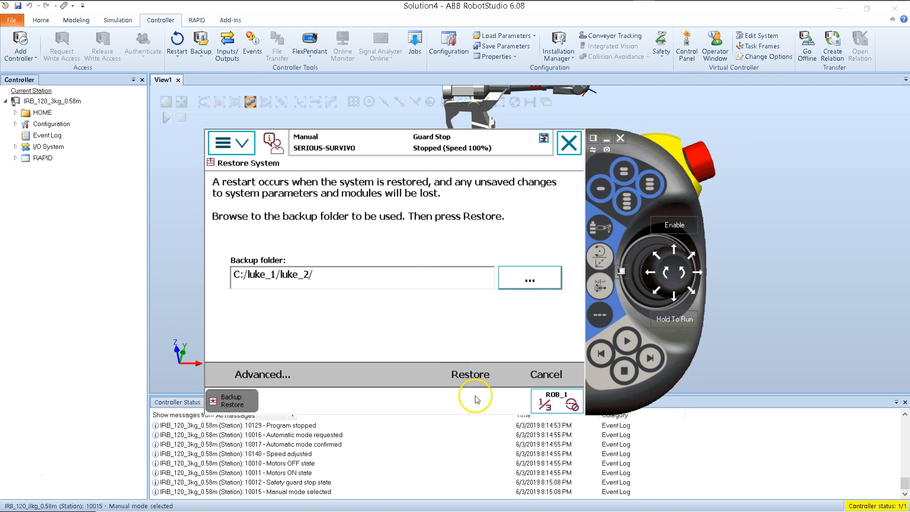
{"action": "left_click", "coordinate": [471, 374]}
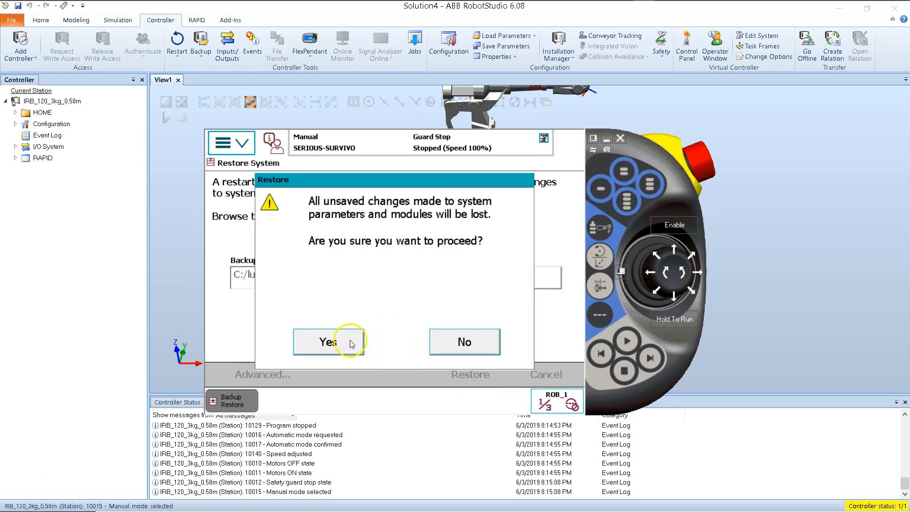
{"action": "left_click", "coordinate": [329, 341]}
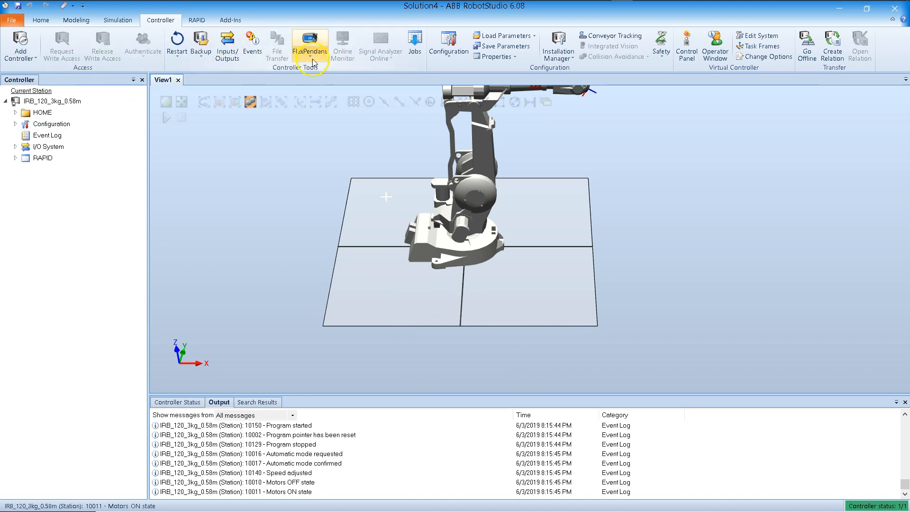
{"action": "mouse_move", "coordinate": [310, 47]}
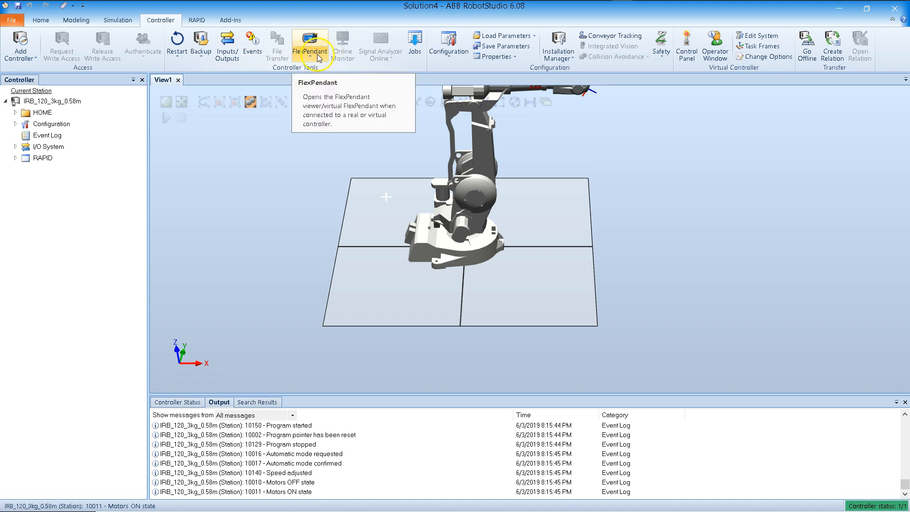
{"action": "mouse_move", "coordinate": [10, 8]}
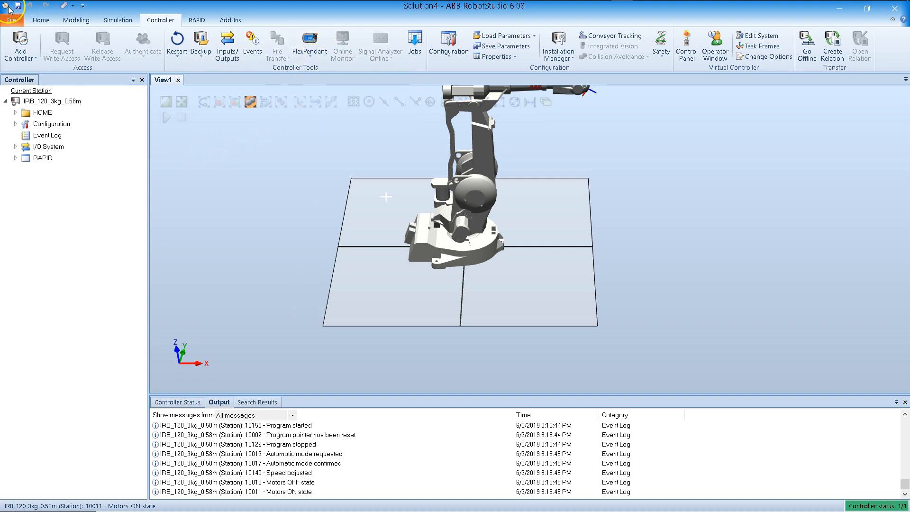